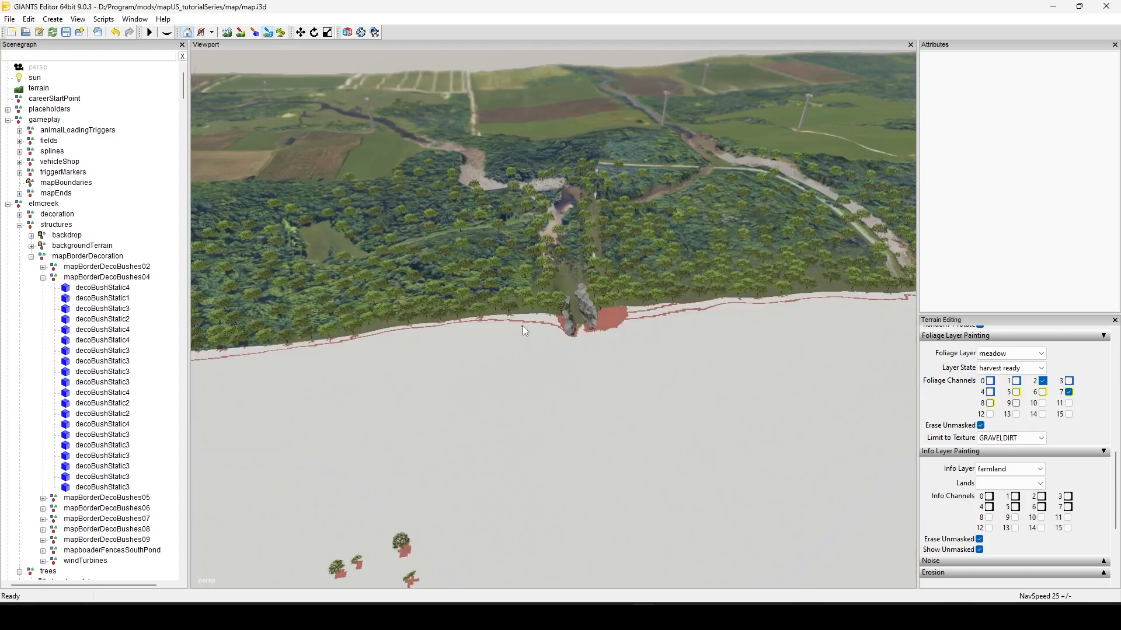
# - Switch the terrain info layer painting target to placementCollision and survey the map border
pyautogui.scroll(-3)
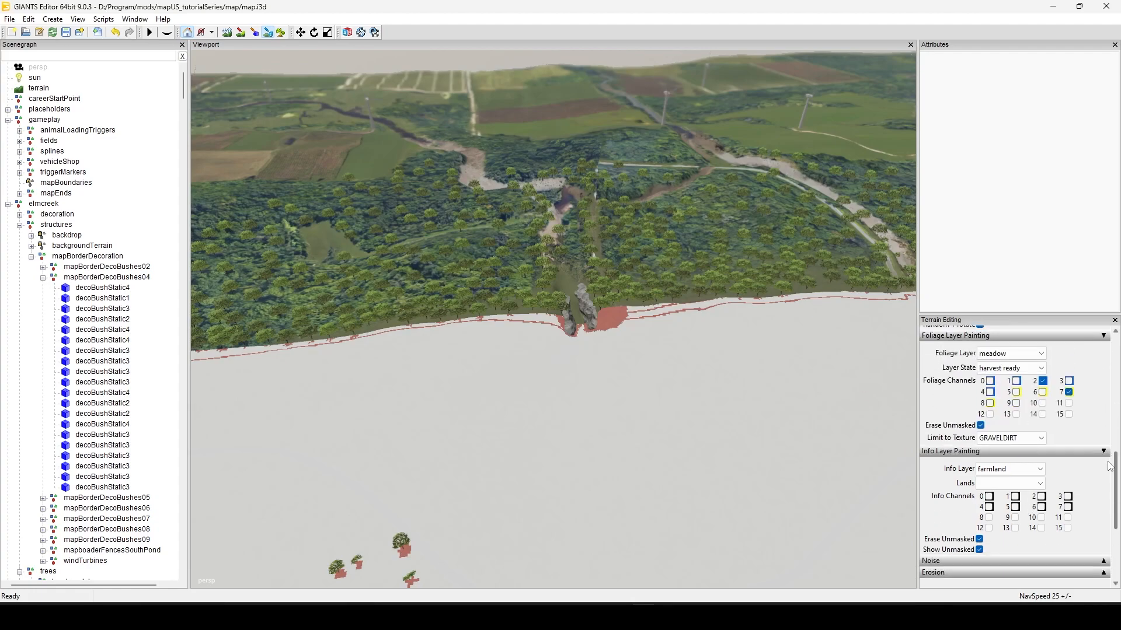
pyautogui.click(1040, 469)
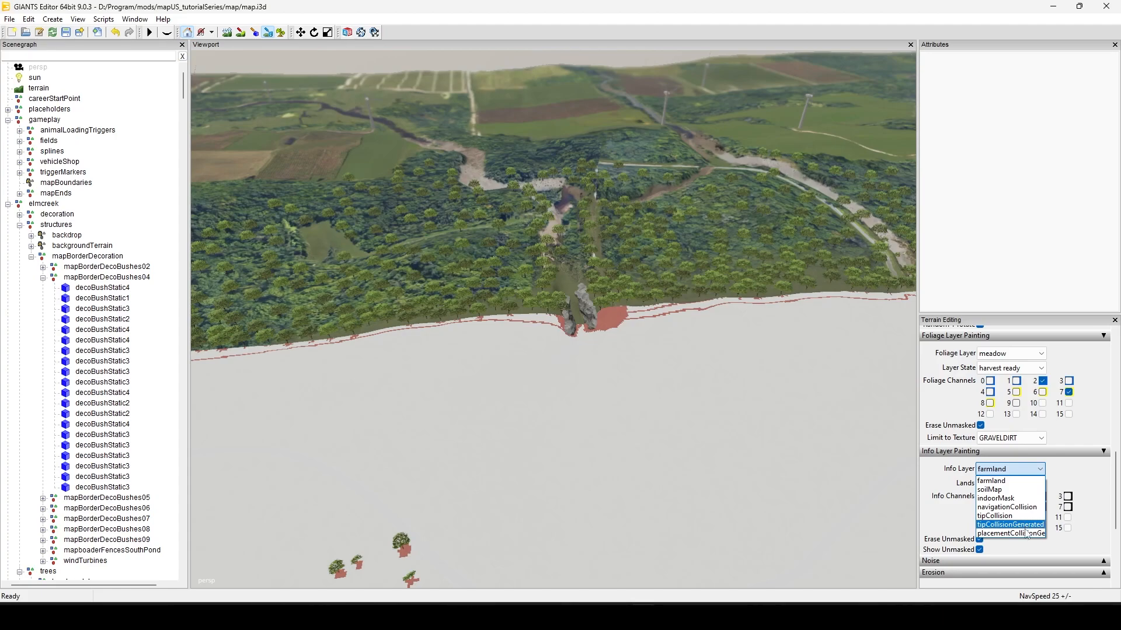
pyautogui.click(1008, 533)
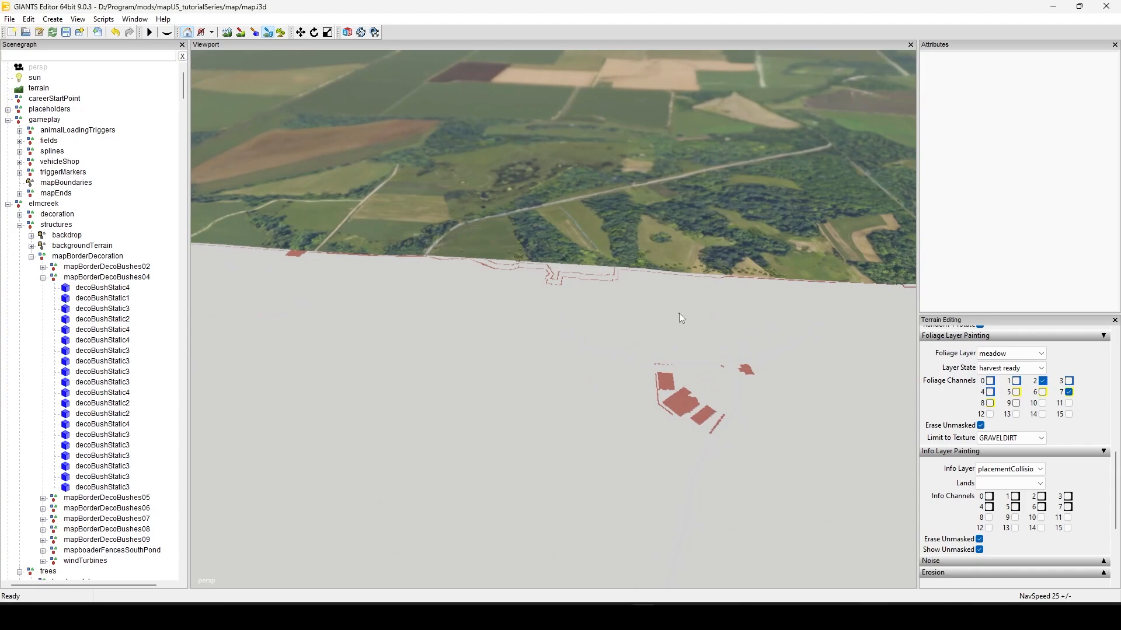
pyautogui.moveTo(680, 304)
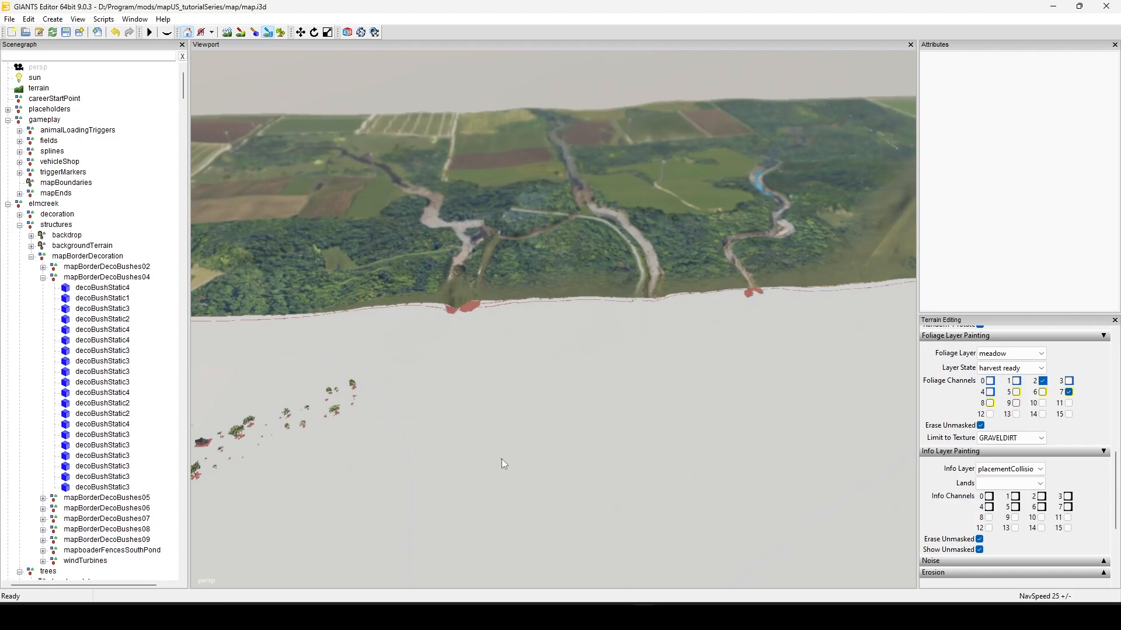
pyautogui.moveTo(643, 403)
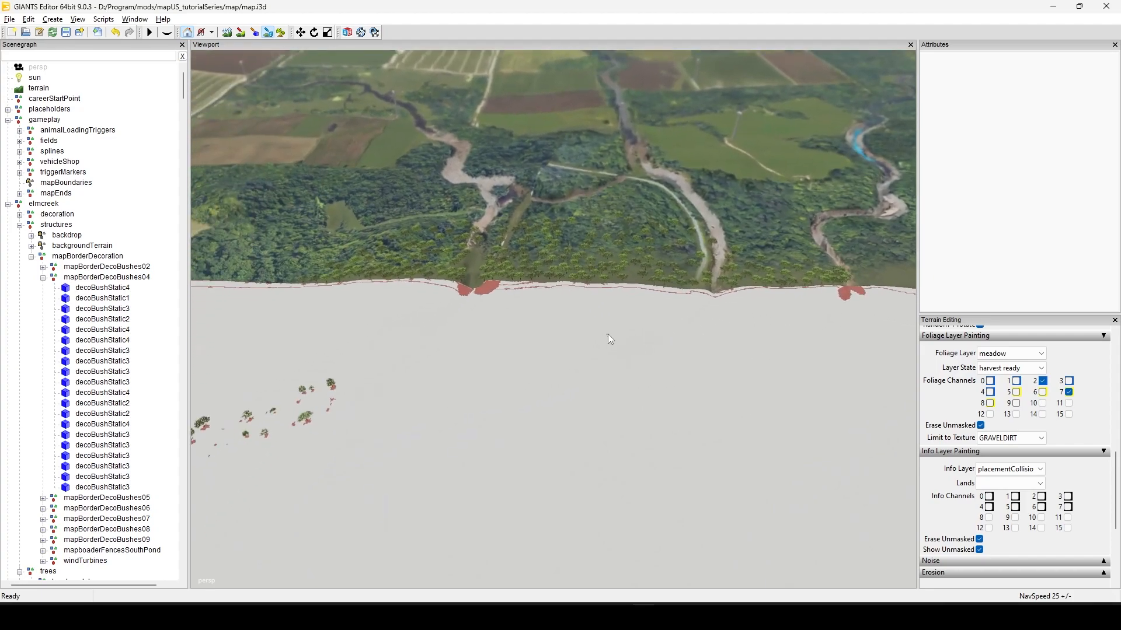
pyautogui.moveTo(586, 346)
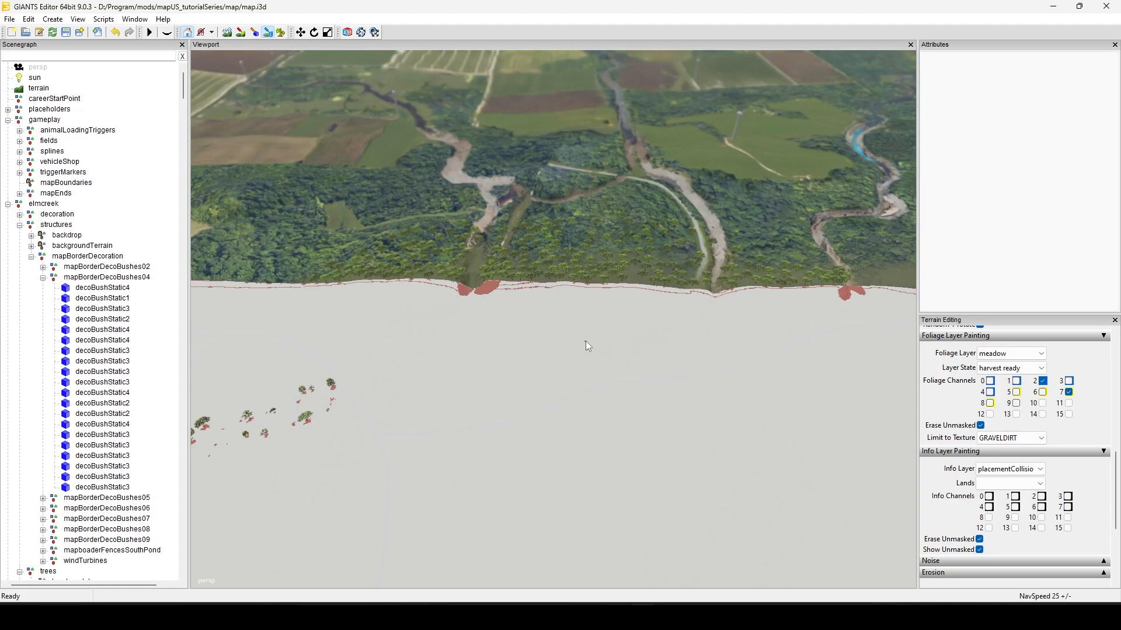
pyautogui.moveTo(365, 195)
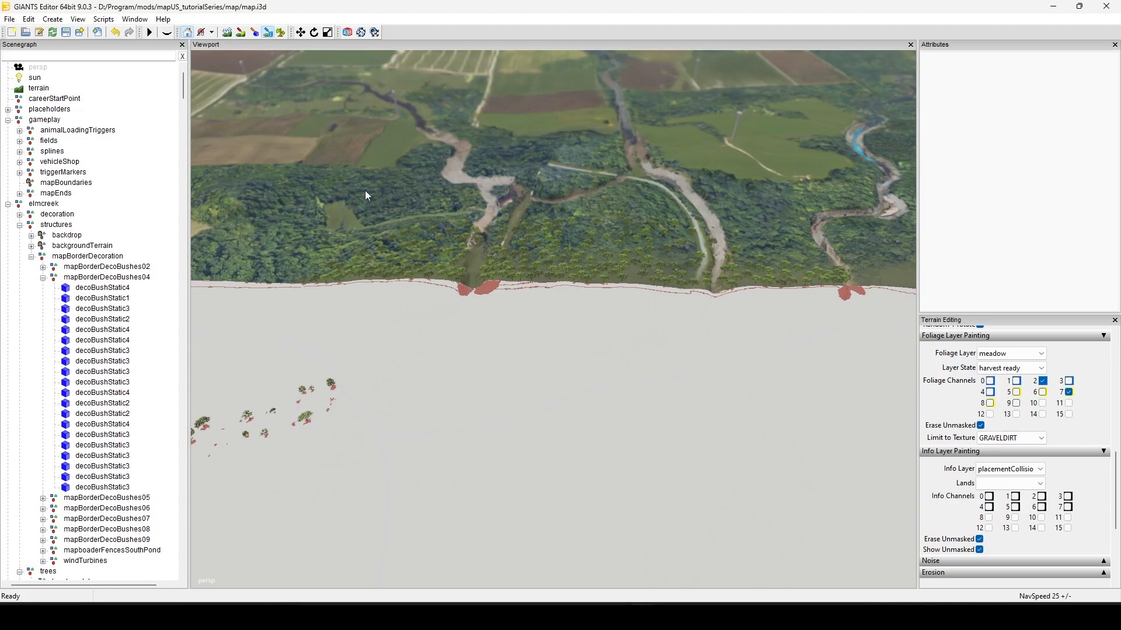
pyautogui.moveTo(650, 237)
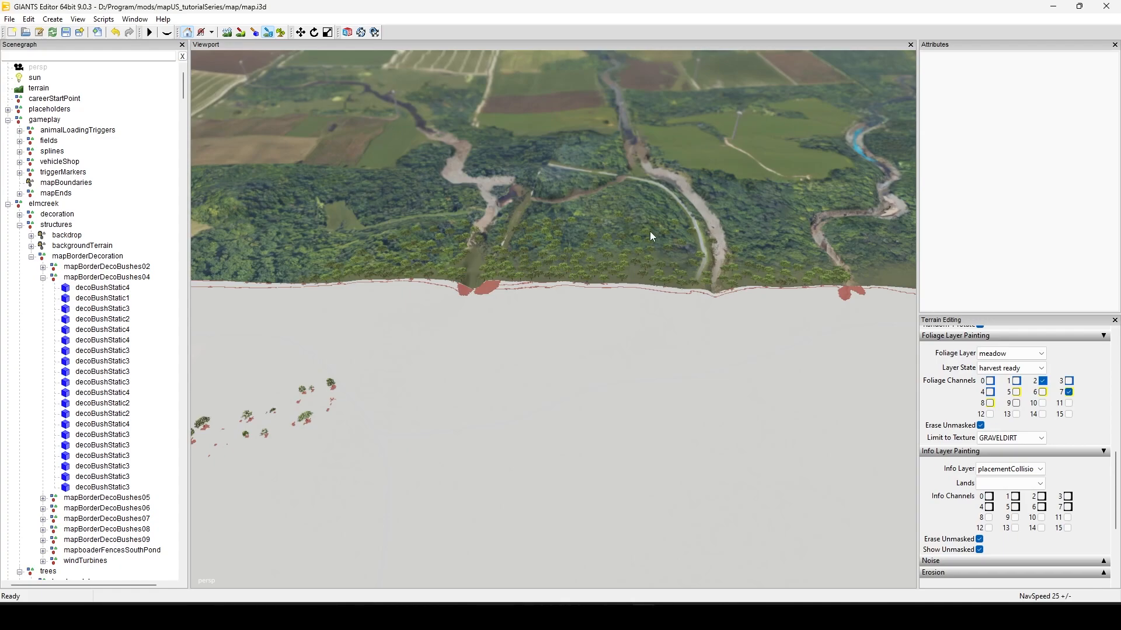
pyautogui.moveTo(356, 38)
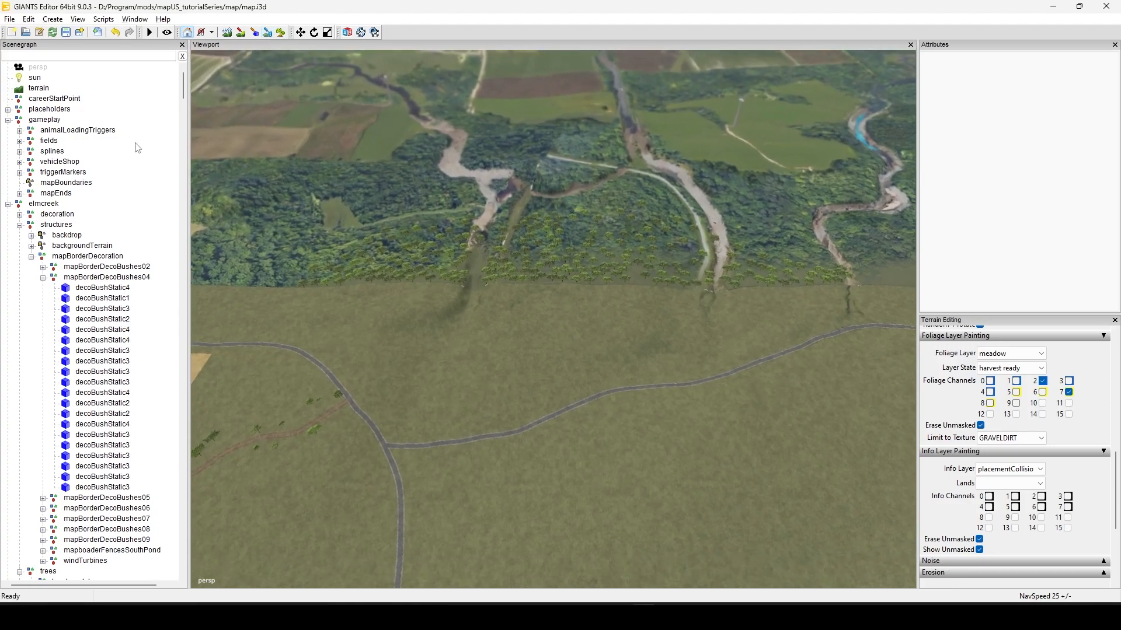
pyautogui.moveTo(9, 208)
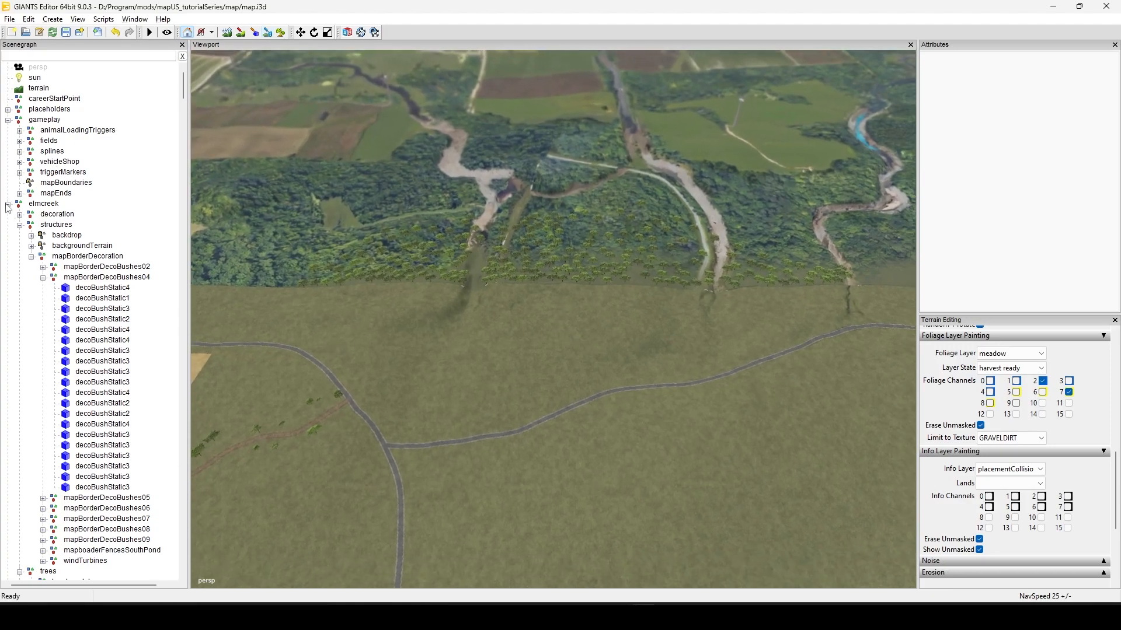
# - Collapse the elmcreek branch and select mapBoundaries to show its transform attributes
pyautogui.click(7, 208)
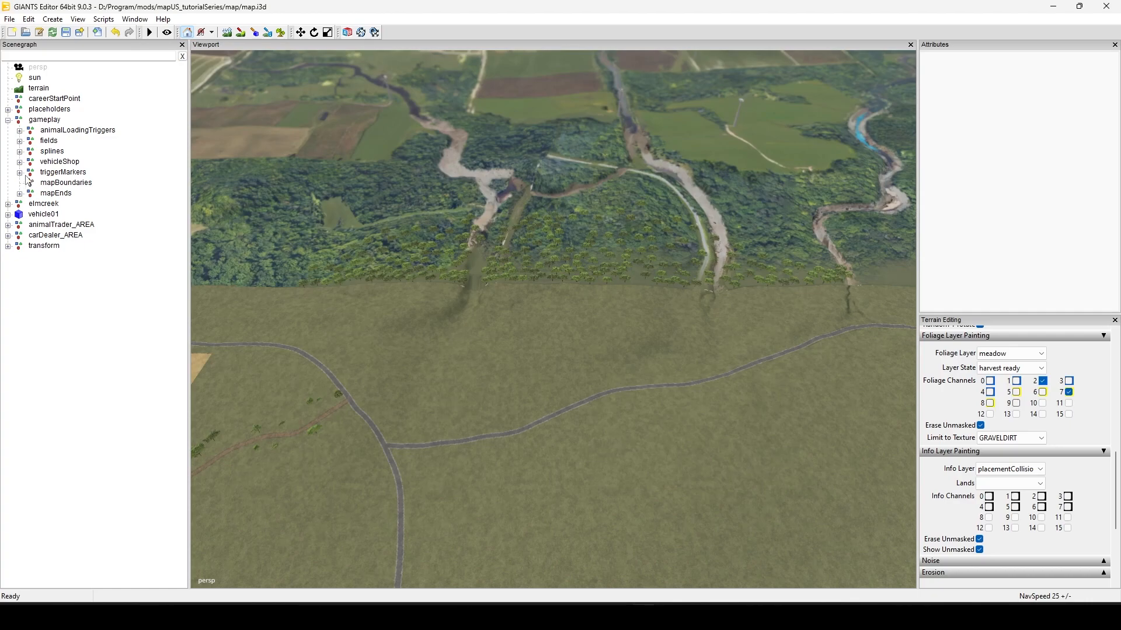
pyautogui.click(65, 182)
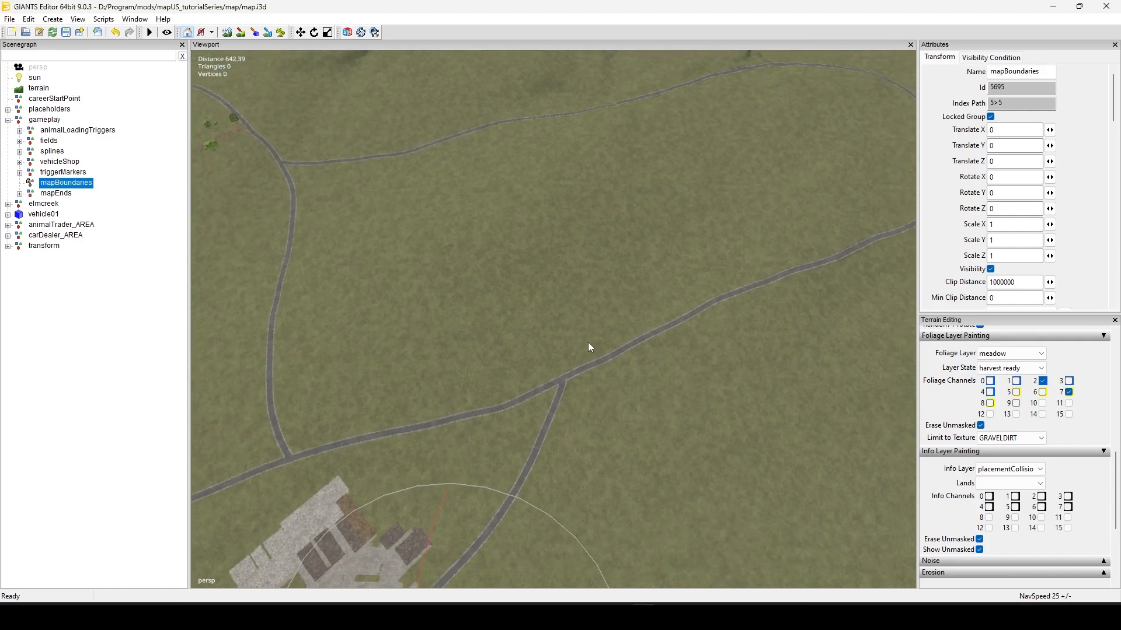
pyautogui.moveTo(77, 41)
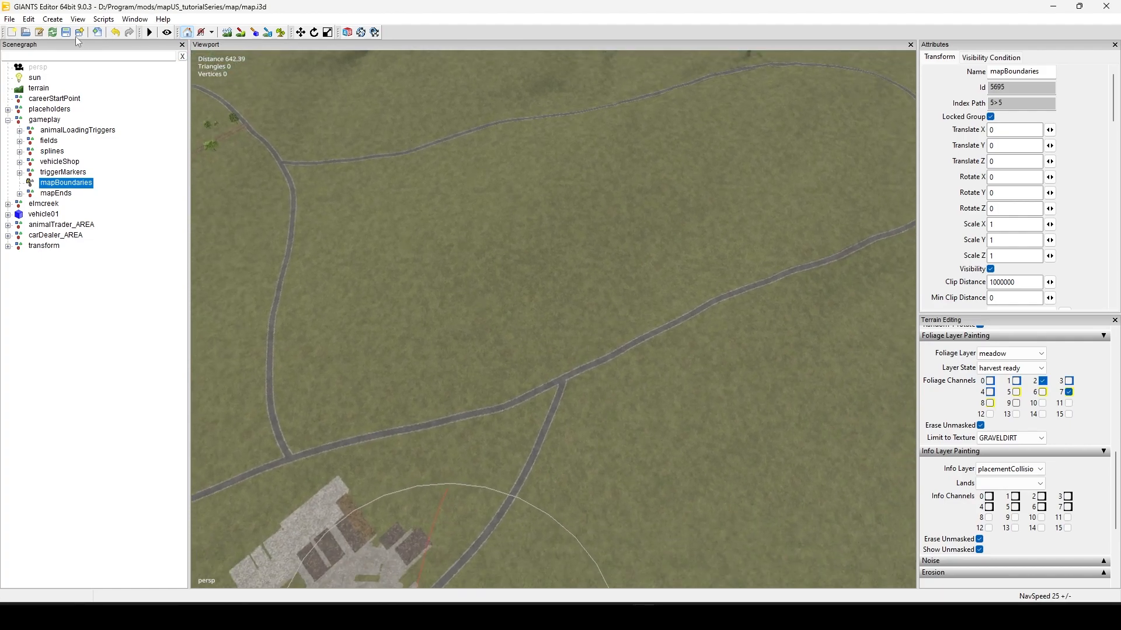
# - Create a new plane primitive via Create > Primitives > Plane over the grassland near the edge
pyautogui.click(52, 20)
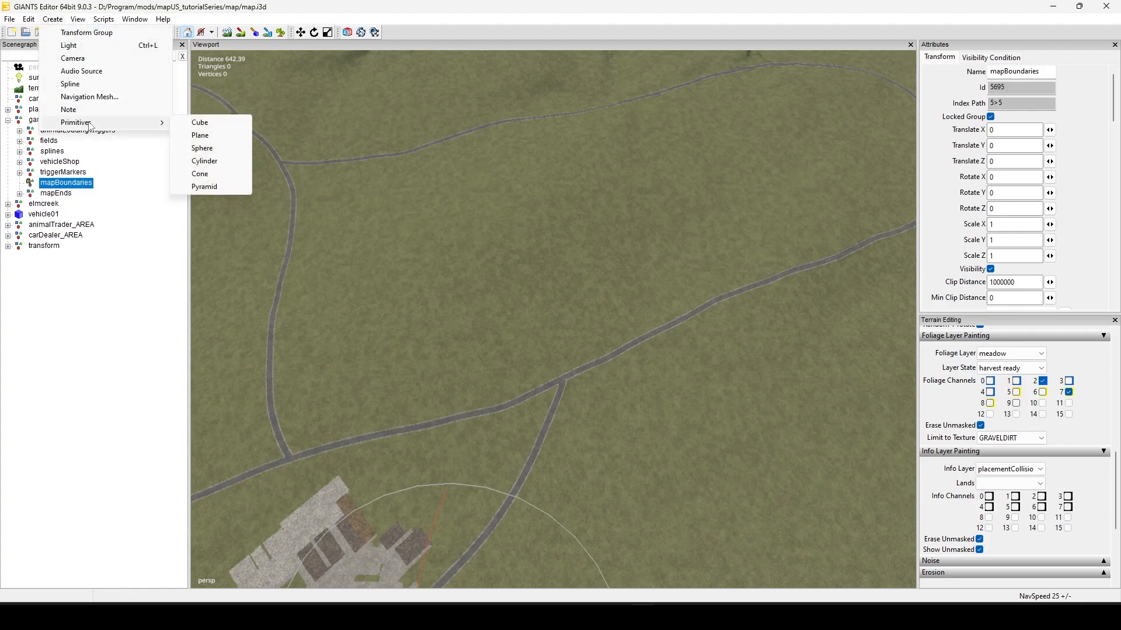
pyautogui.moveTo(206, 162)
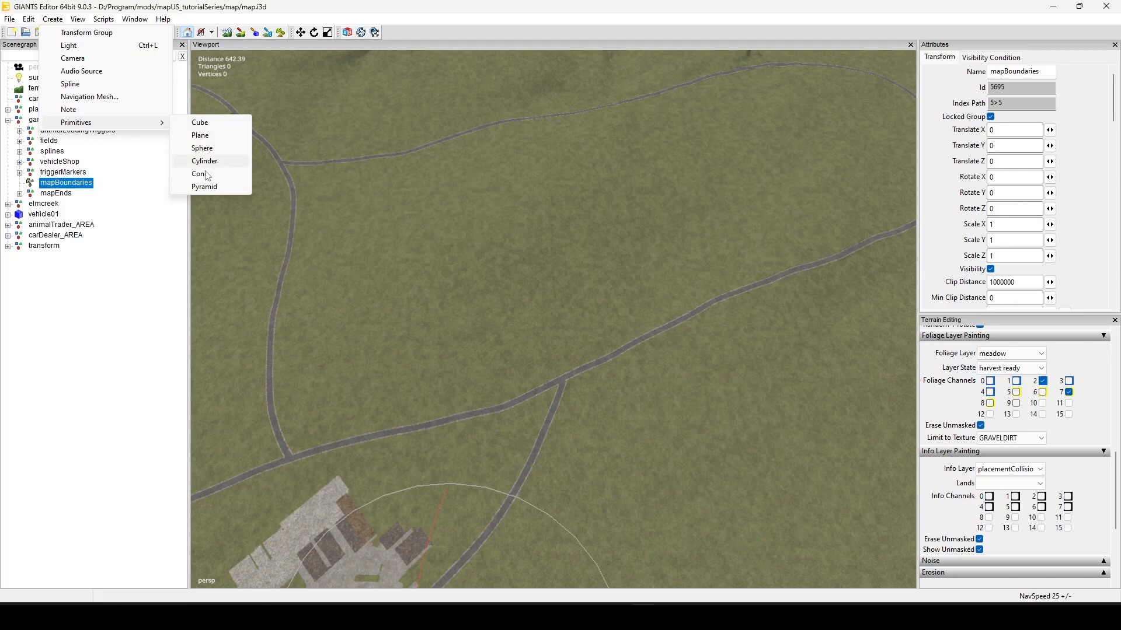
pyautogui.click(199, 136)
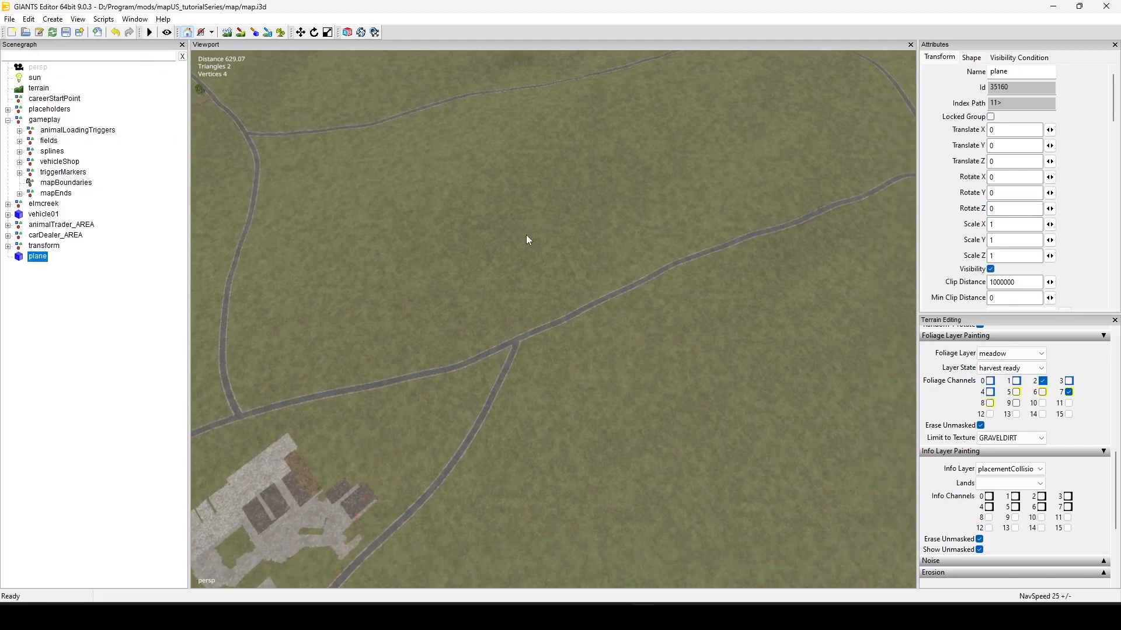
pyautogui.click(525, 245)
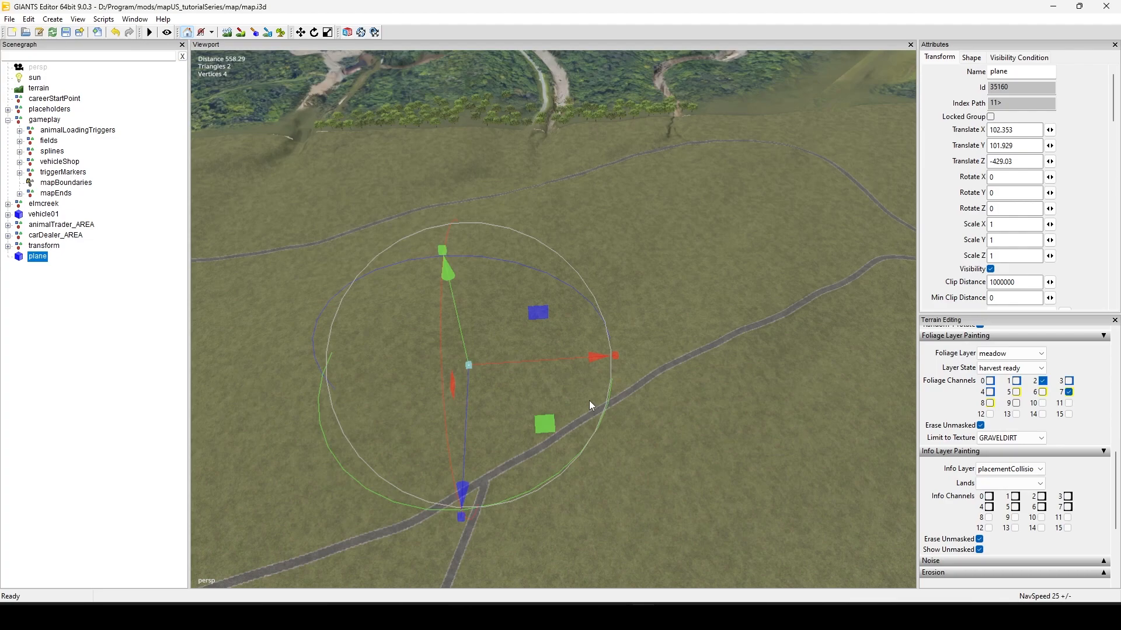
pyautogui.moveTo(540, 351)
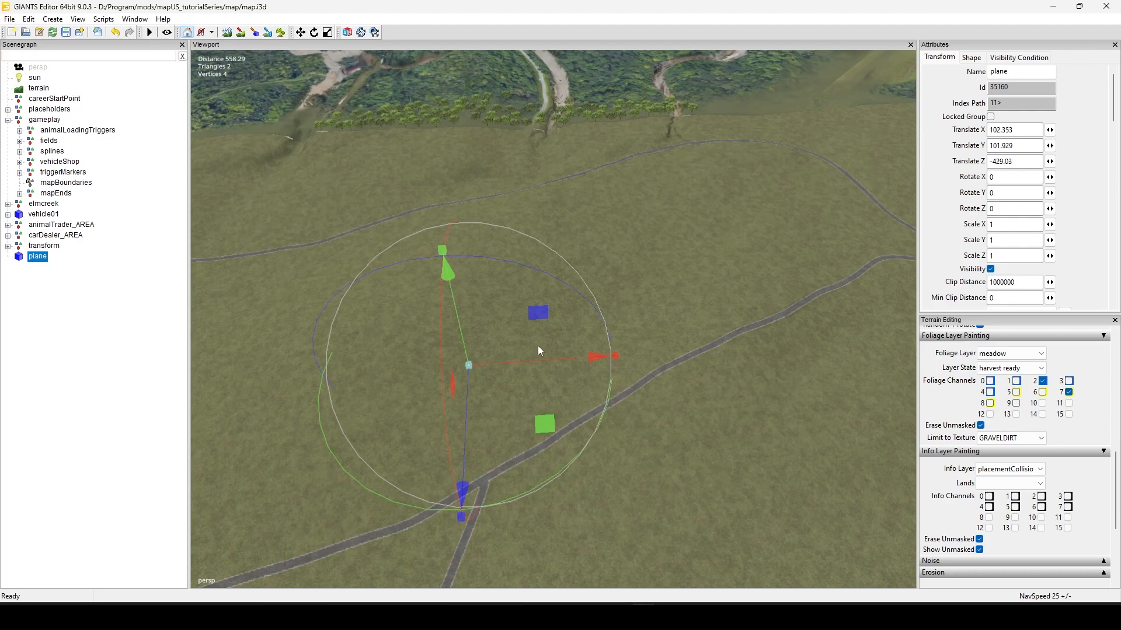
pyautogui.moveTo(550, 328)
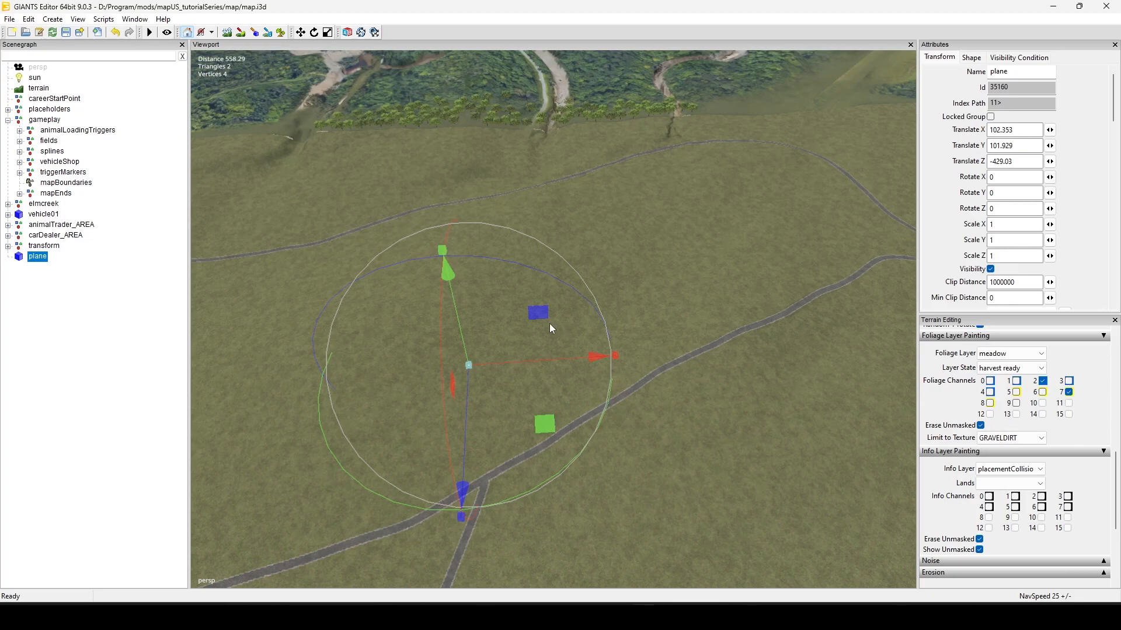
pyautogui.moveTo(537, 328)
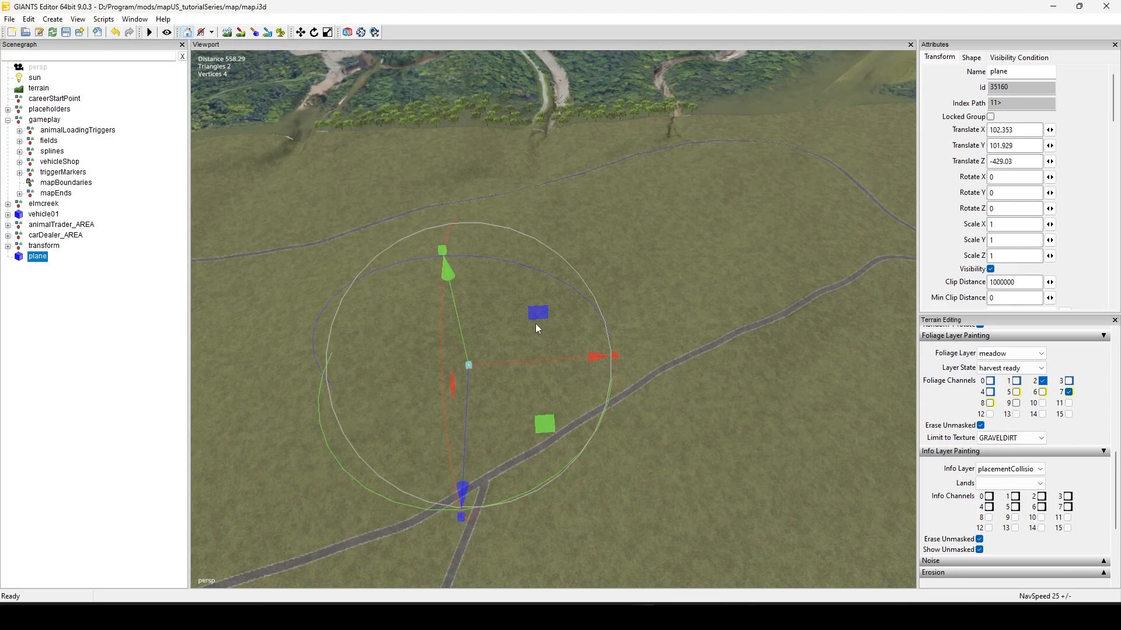
pyautogui.moveTo(557, 479)
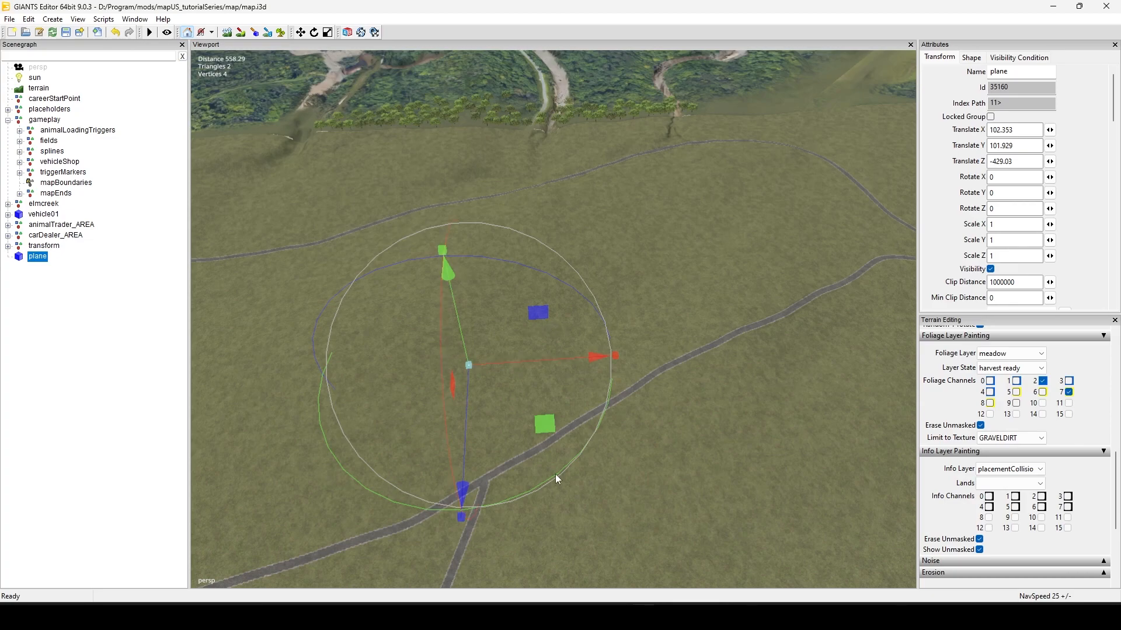
pyautogui.moveTo(725, 445)
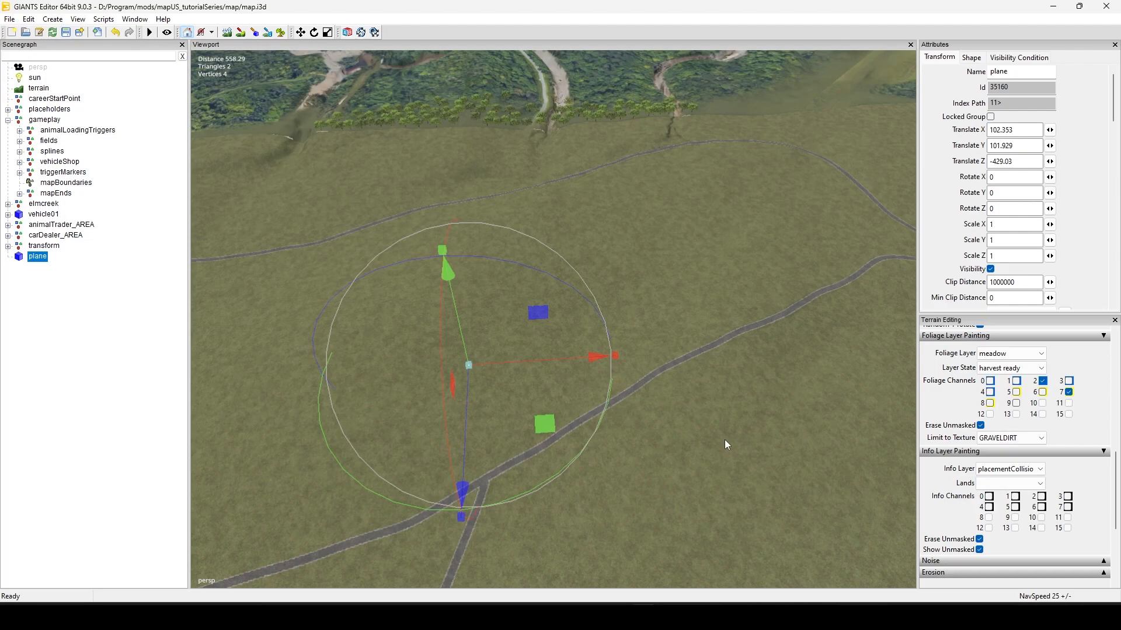
pyautogui.moveTo(968, 174)
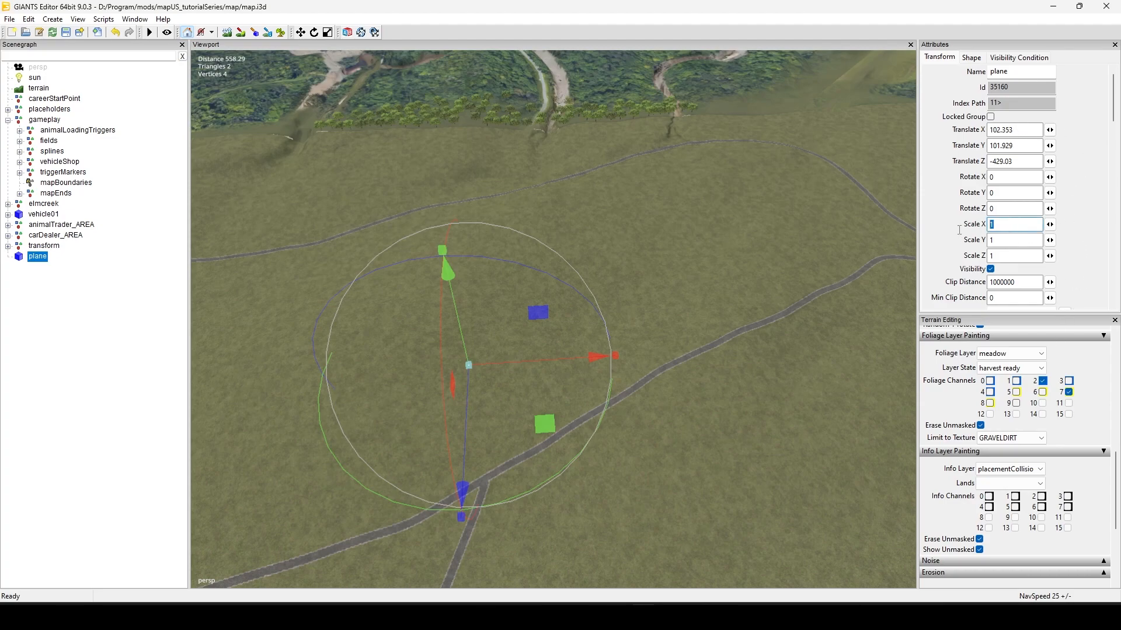
pyautogui.moveTo(960, 227)
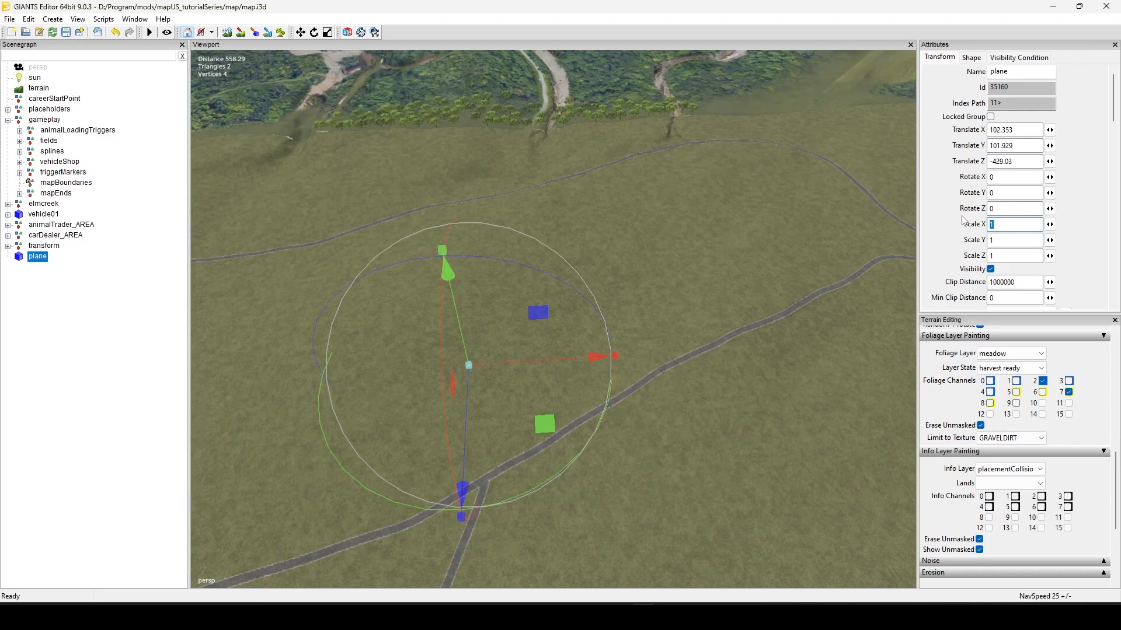
# - Set the plane's Scale X to 2048 so it stretches across the terrain
pyautogui.write('2048')
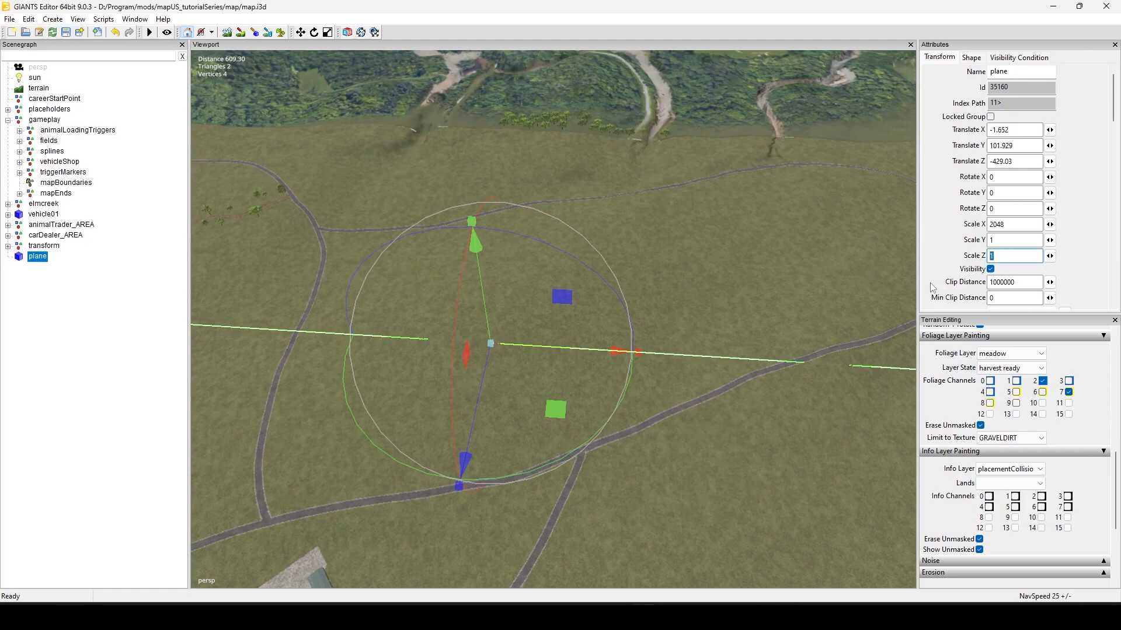
pyautogui.moveTo(877, 248)
pyautogui.write('500')
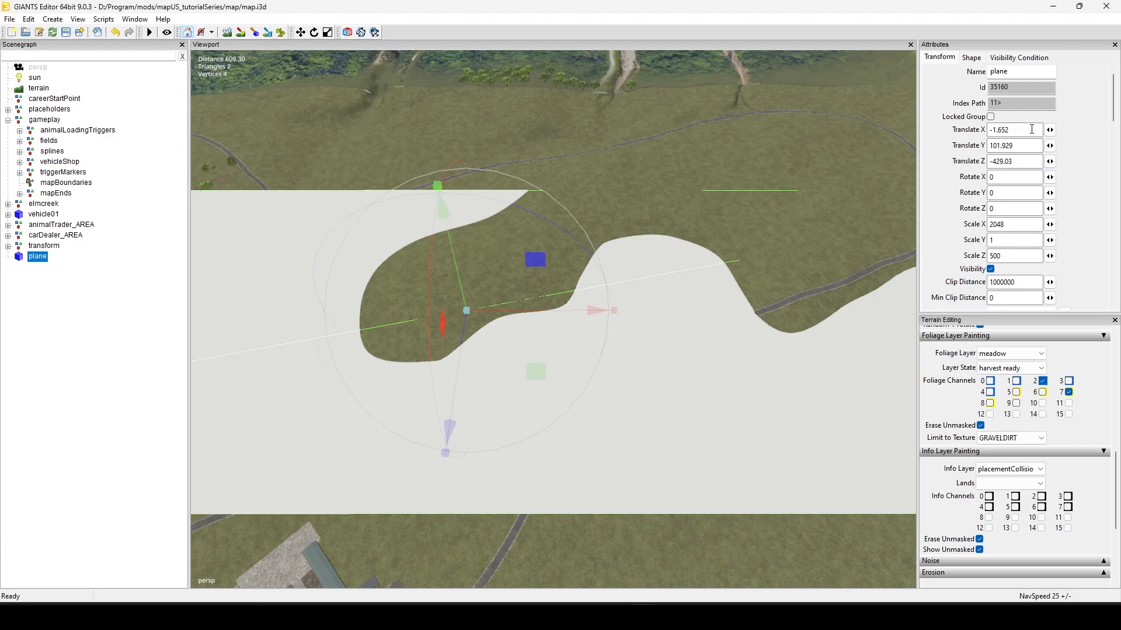
# - Position the wall at Translate X 0 and Translate Z -1024, standing upright along the map edge
pyautogui.tripleClick(1011, 130)
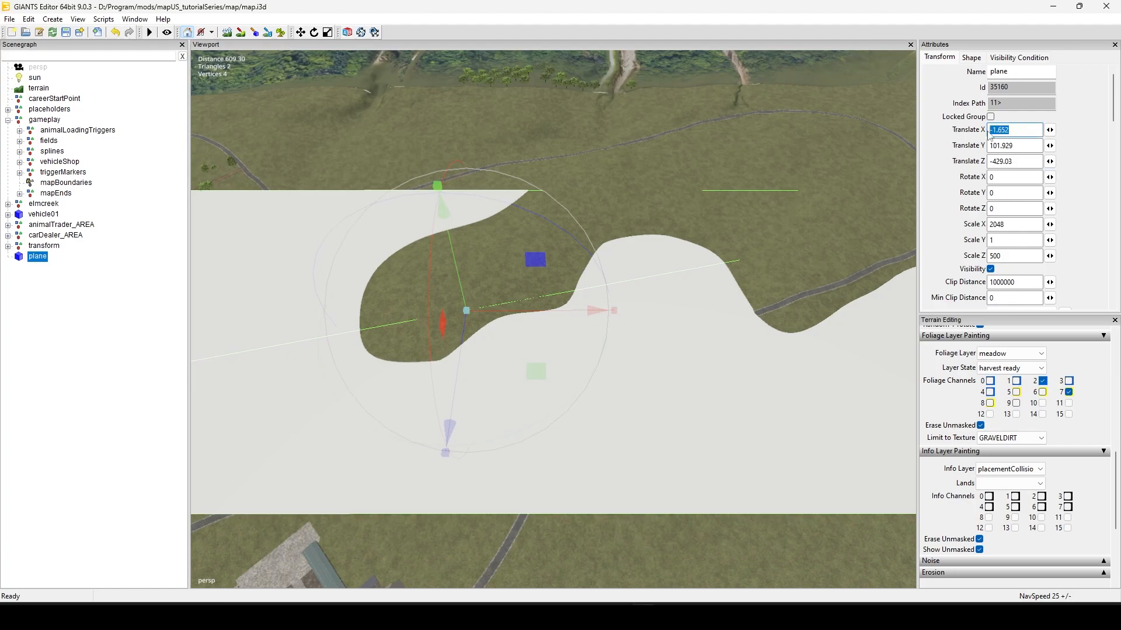
pyautogui.write('0')
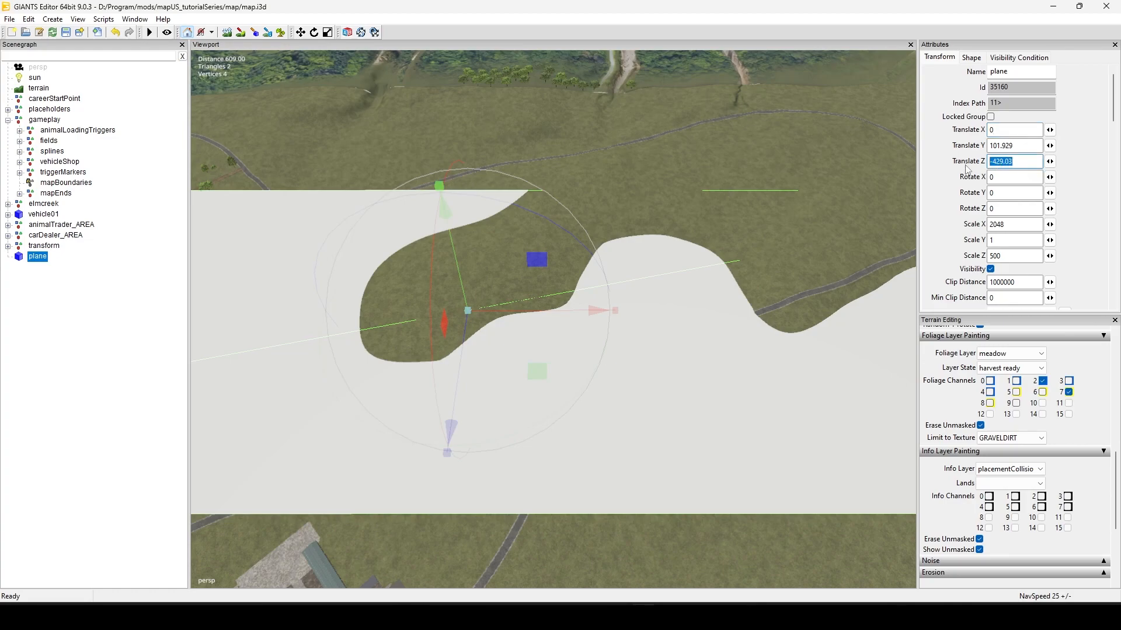
pyautogui.write('-1024')
pyautogui.click(1015, 176)
pyautogui.write('90')
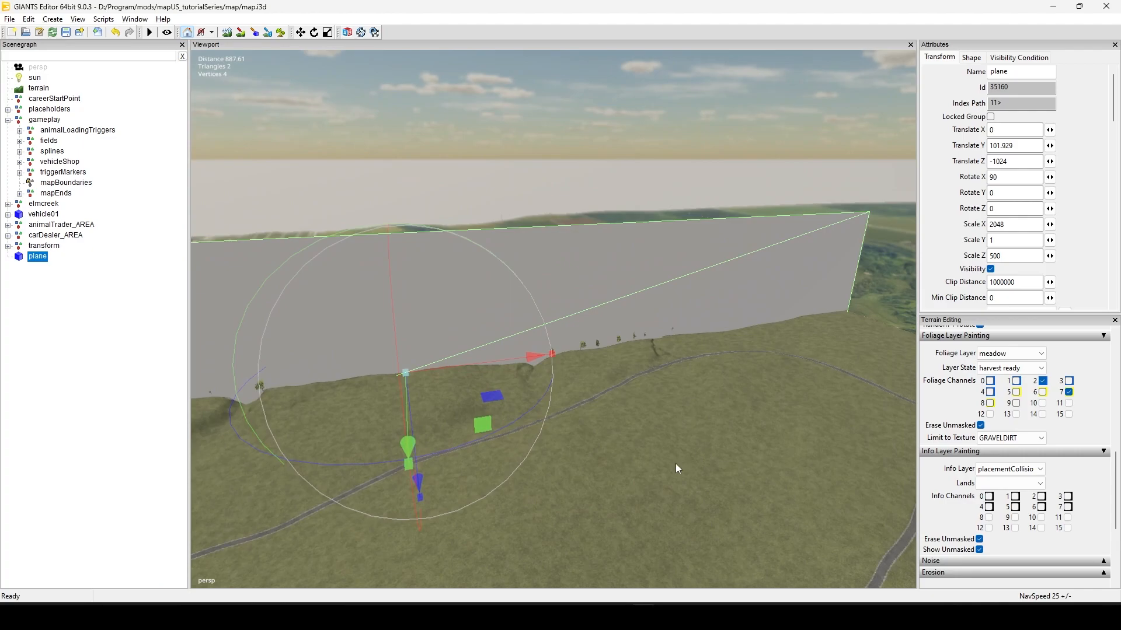
pyautogui.moveTo(669, 473)
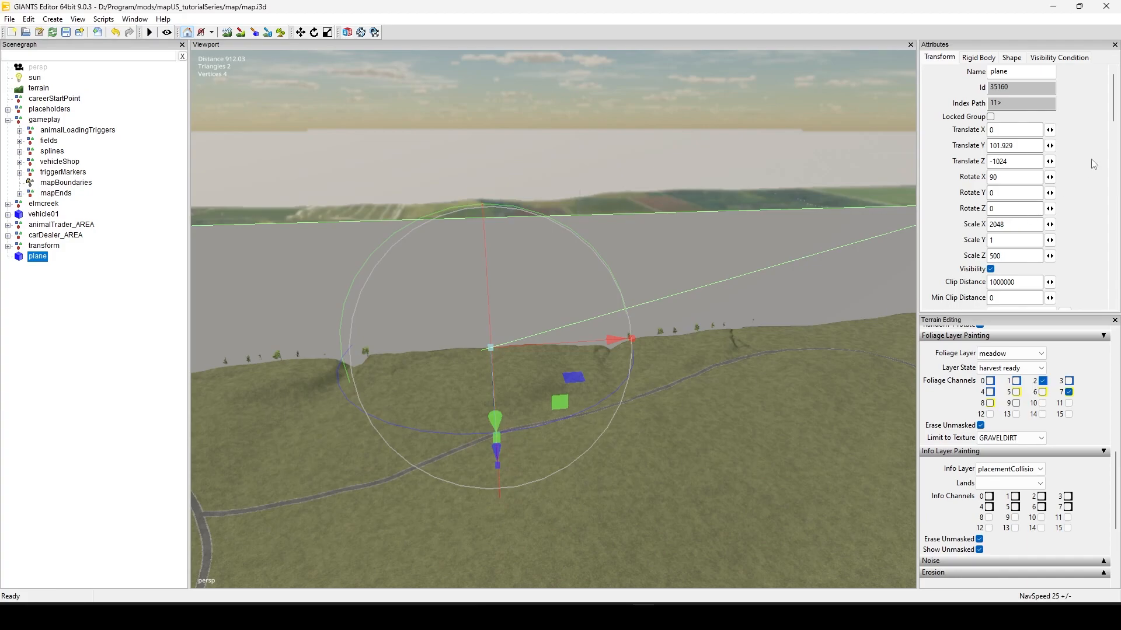
pyautogui.moveTo(1075, 194)
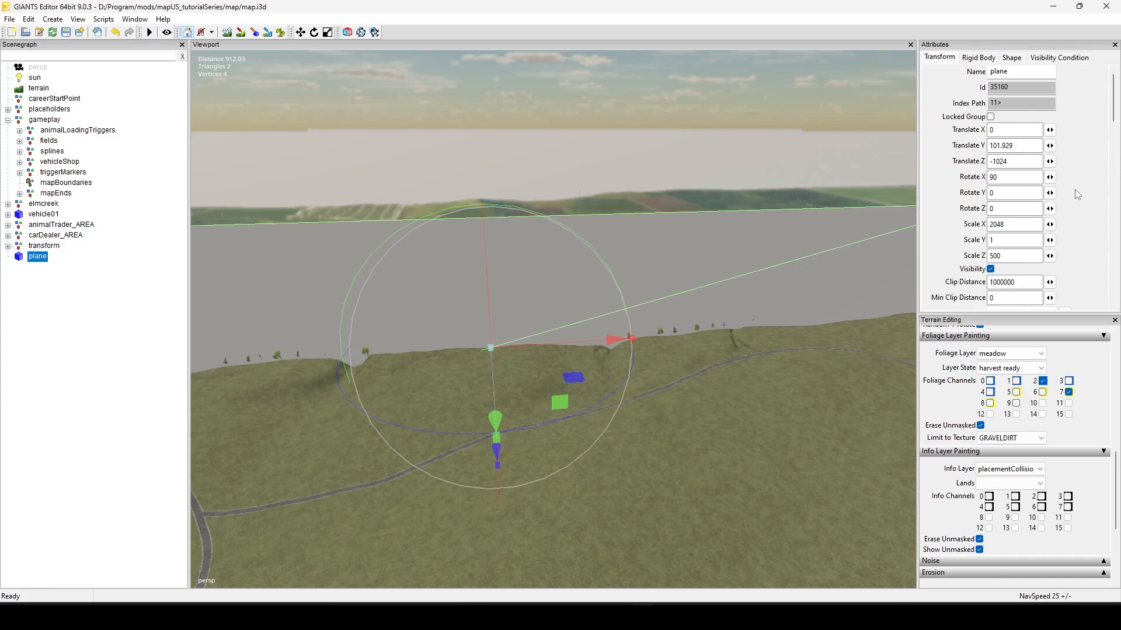
# - Enable Rigid Body on the wall and confirm it is Static with Collision in the Rigid Body settings
pyautogui.scroll(-3)
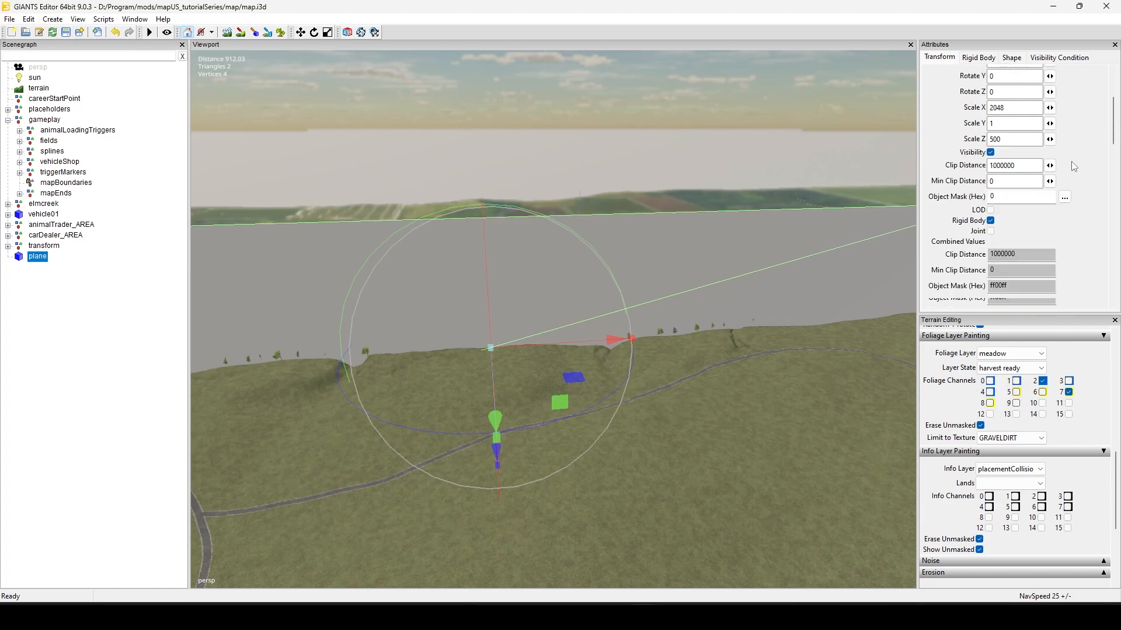
pyautogui.scroll(-3)
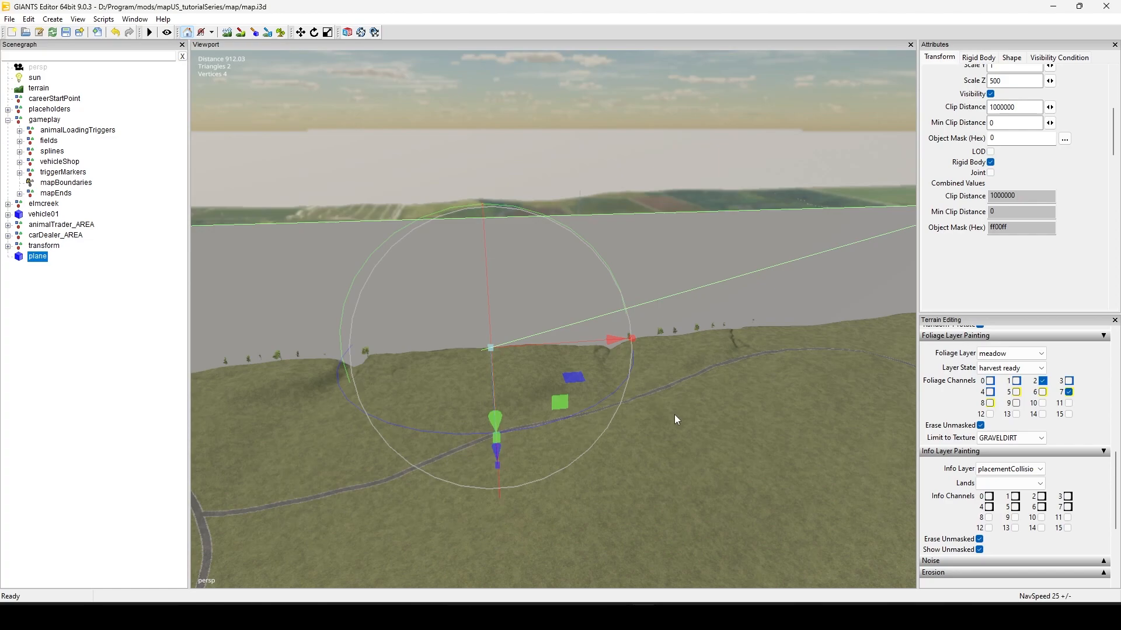
pyautogui.moveTo(413, 397)
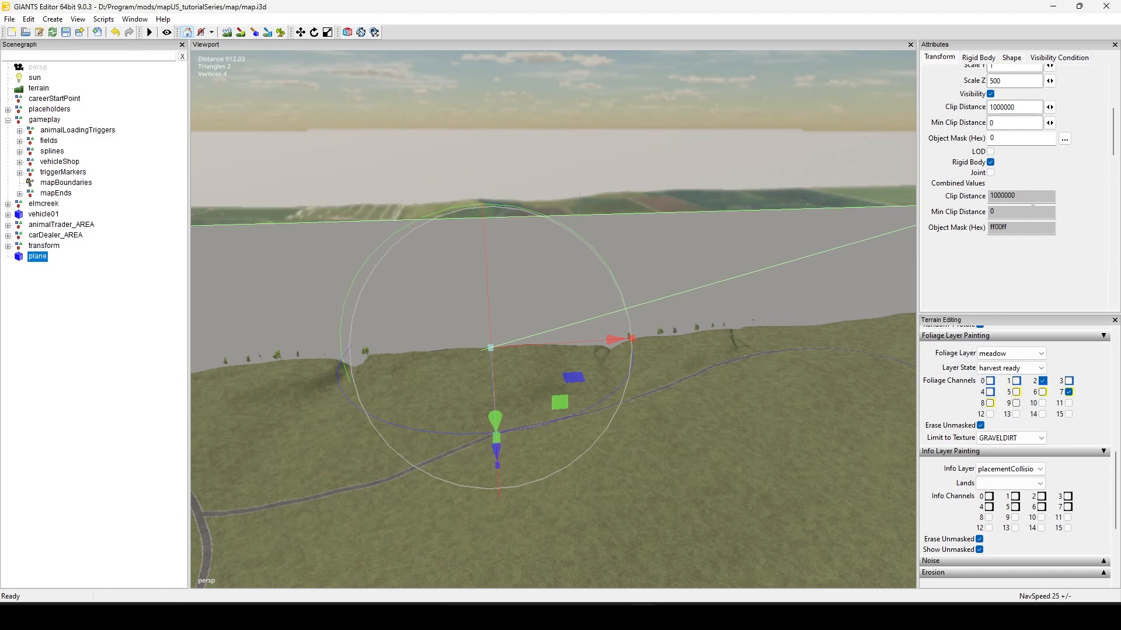
pyautogui.scroll(3)
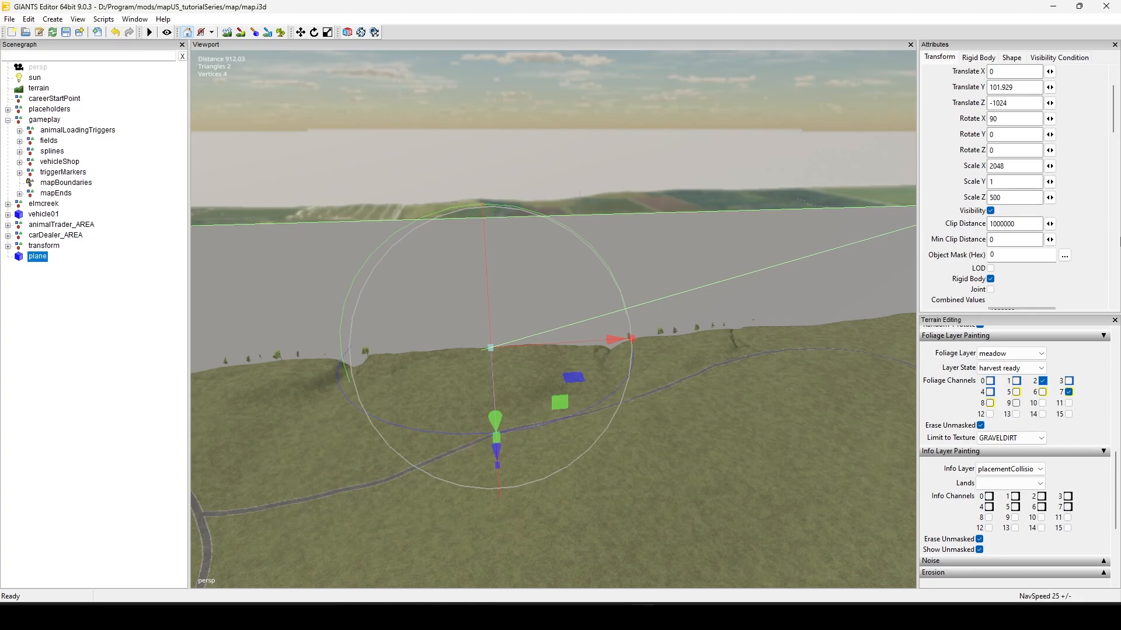
pyautogui.moveTo(977, 65)
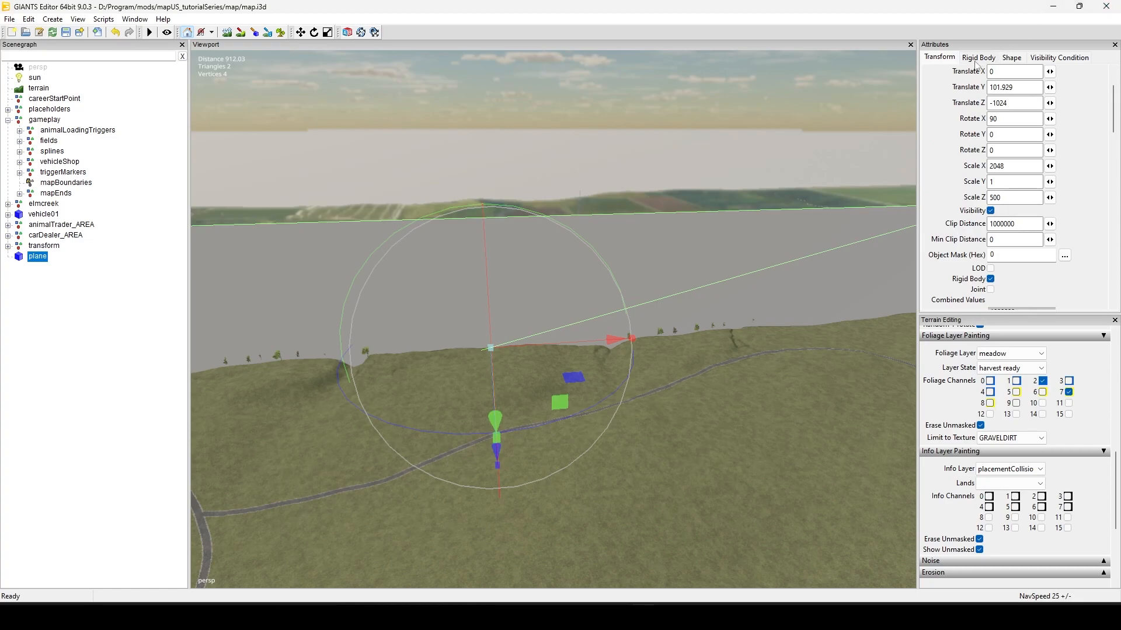
pyautogui.click(978, 58)
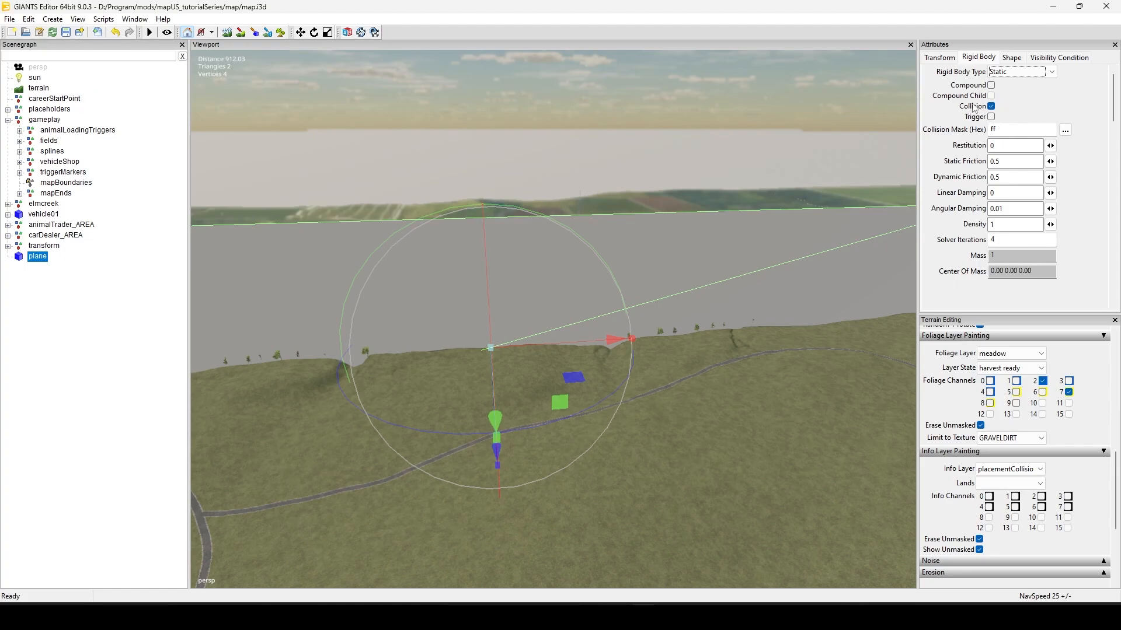
pyautogui.moveTo(1030, 121)
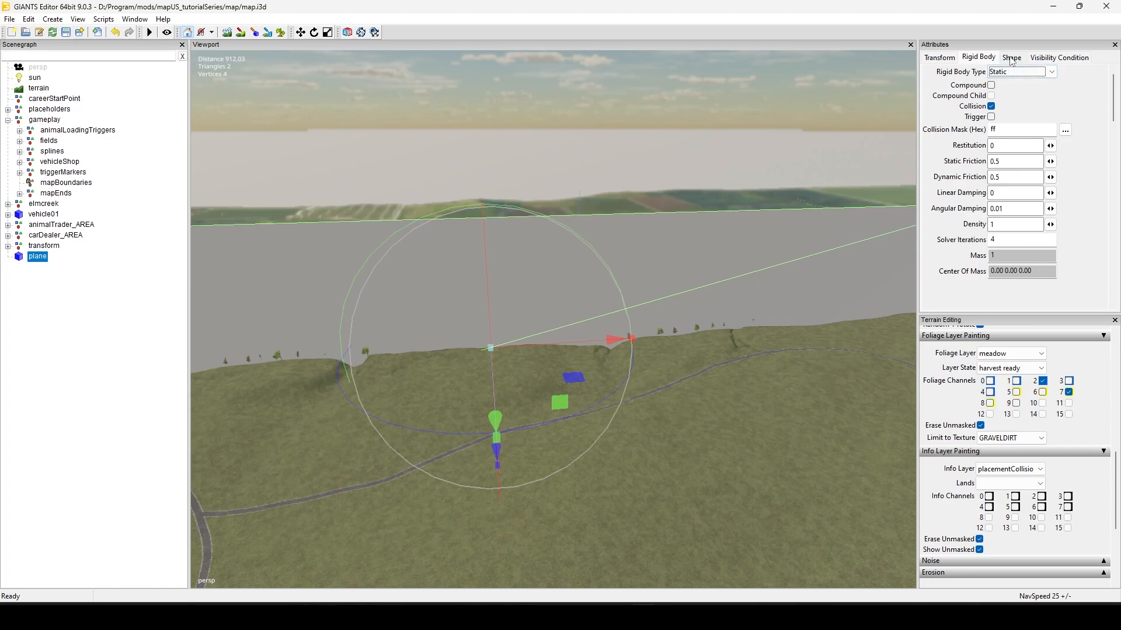
# - In the Shape settings, tick Cast Shadowmap, Receive Shadowmap and Non Renderable so the wall is invisible
pyautogui.click(1011, 57)
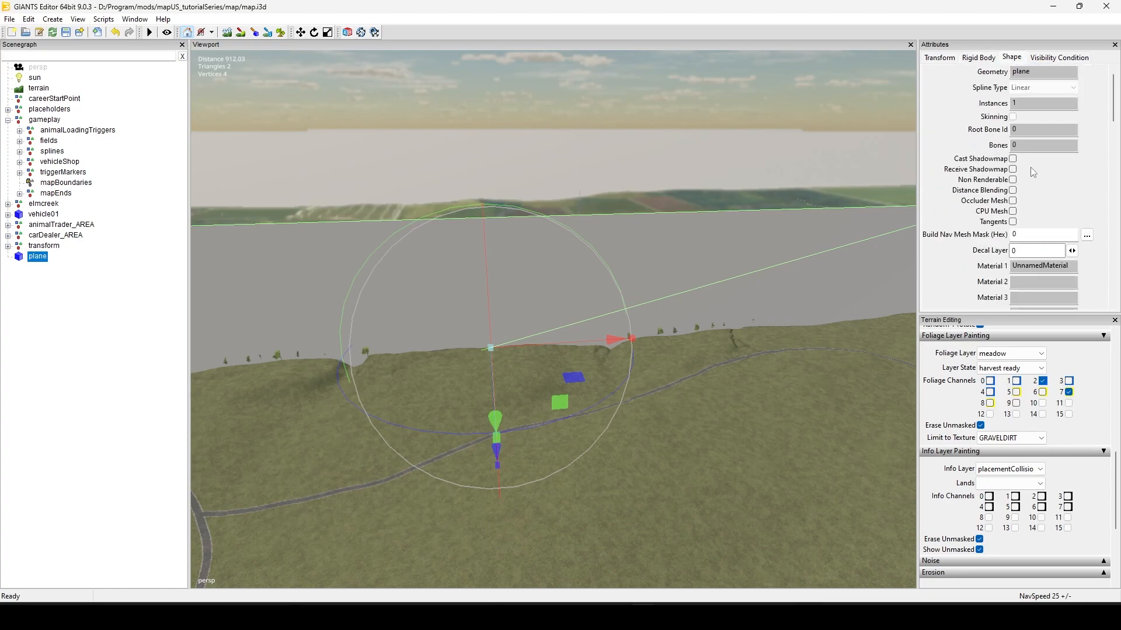
pyautogui.moveTo(1007, 143)
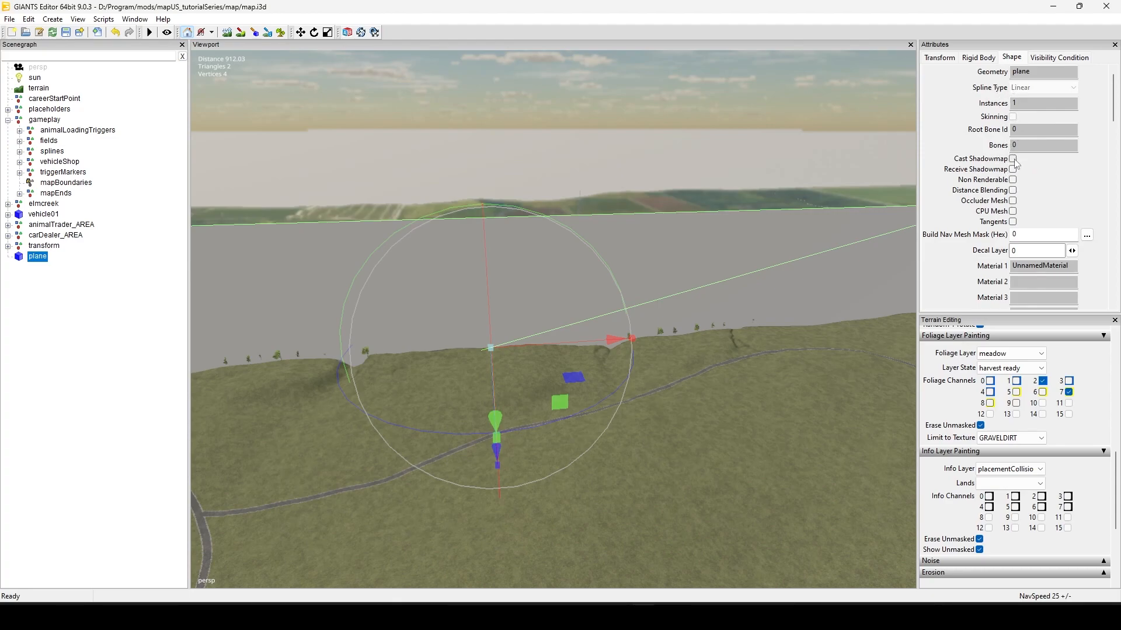
pyautogui.click(1012, 158)
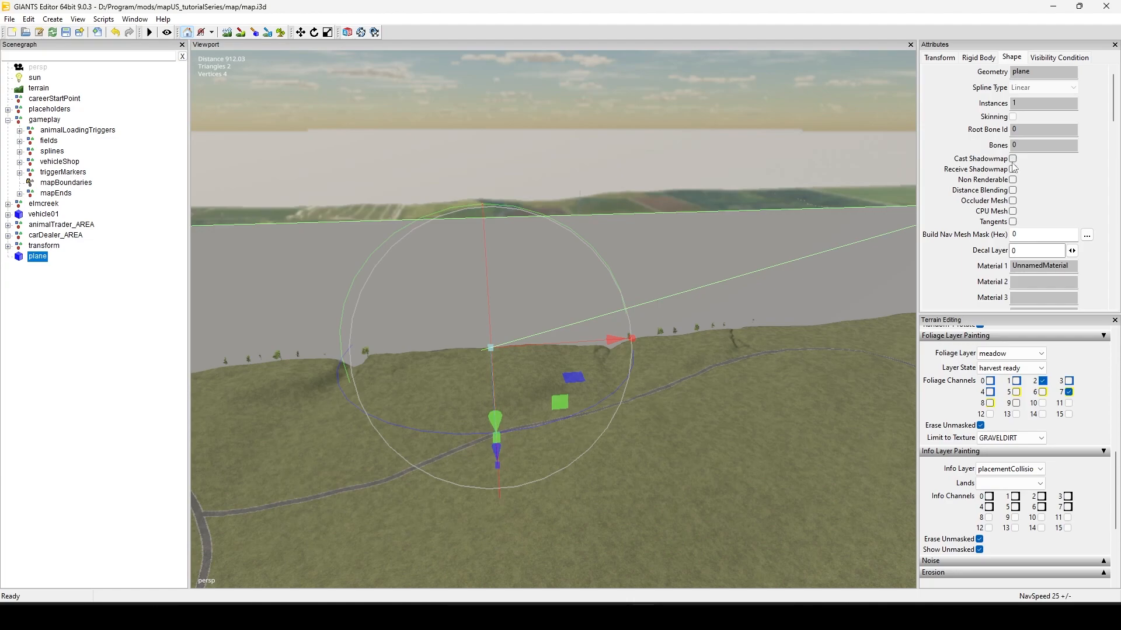
pyautogui.click(1012, 157)
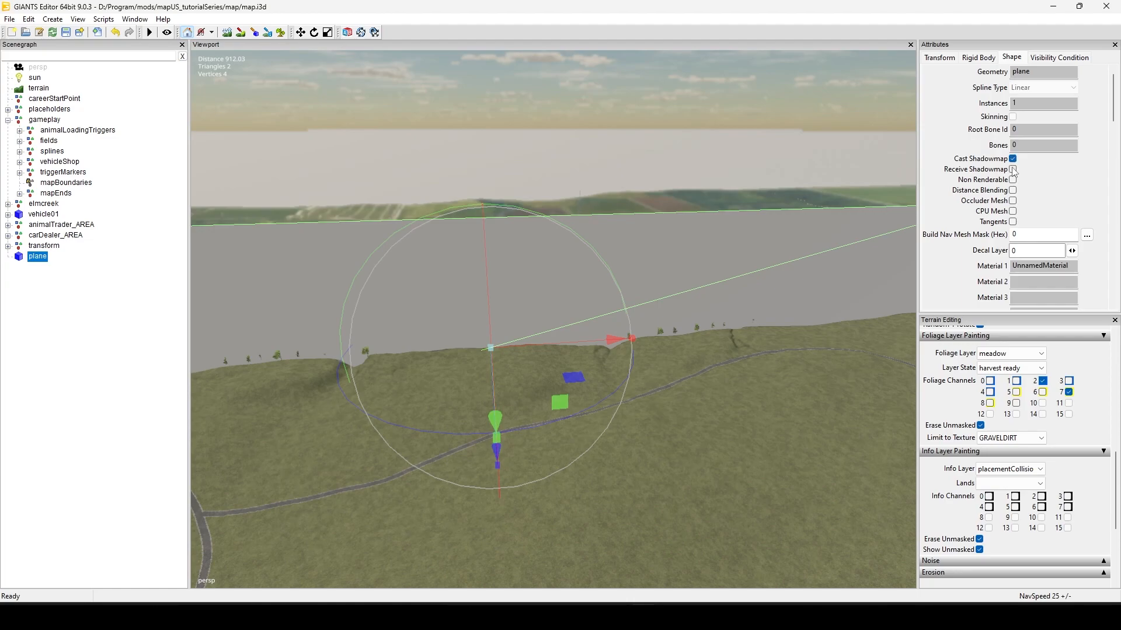
pyautogui.click(1013, 169)
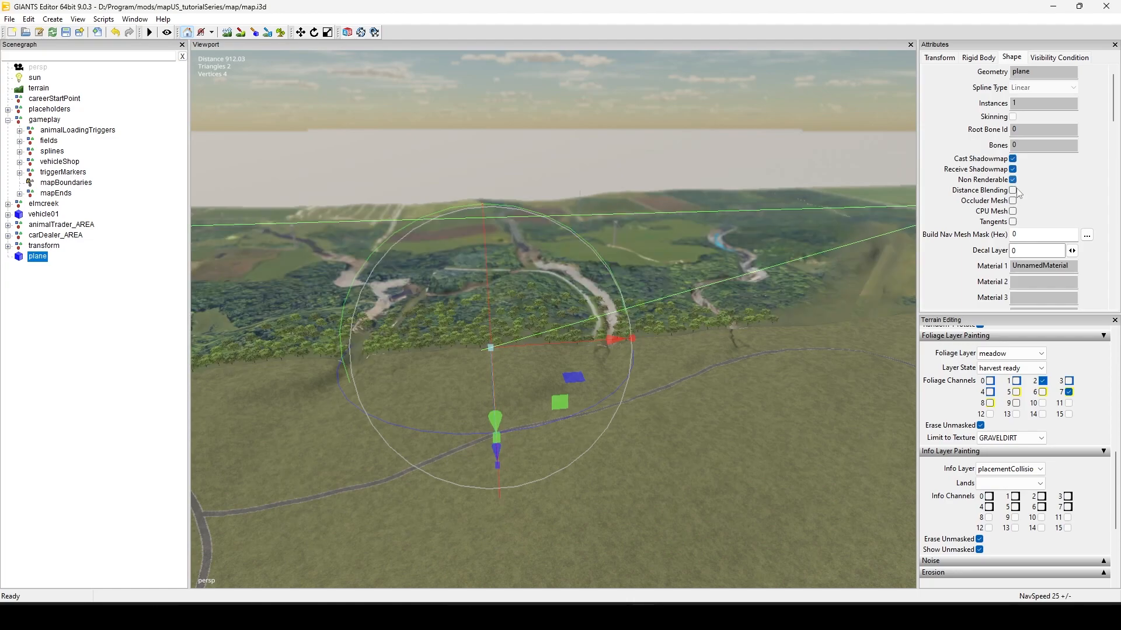
pyautogui.click(1012, 190)
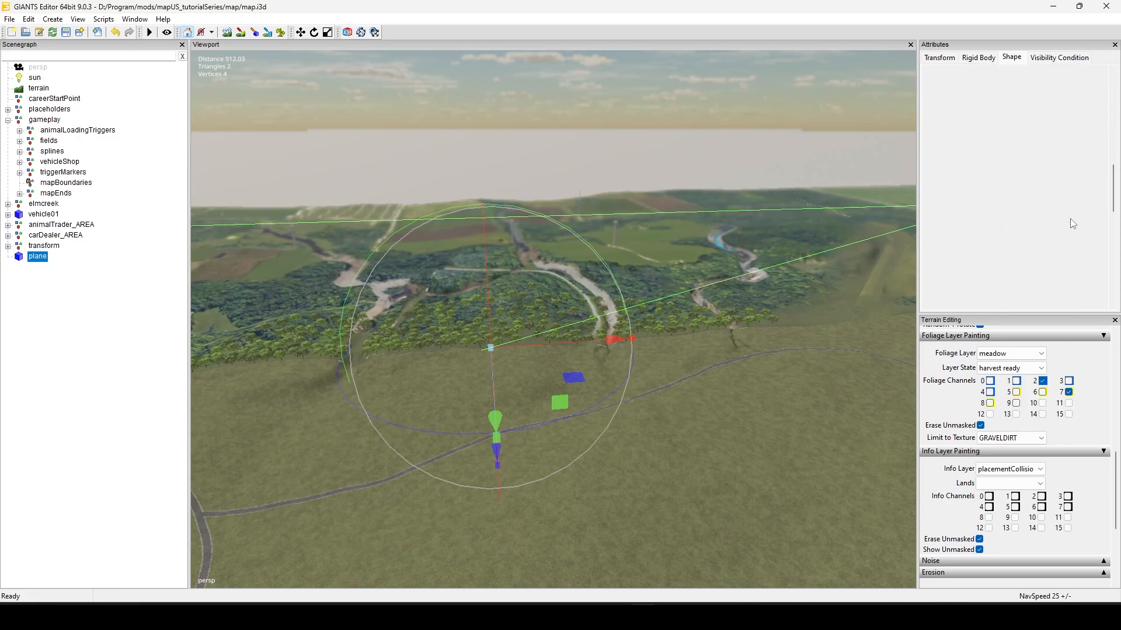
pyautogui.moveTo(1068, 228)
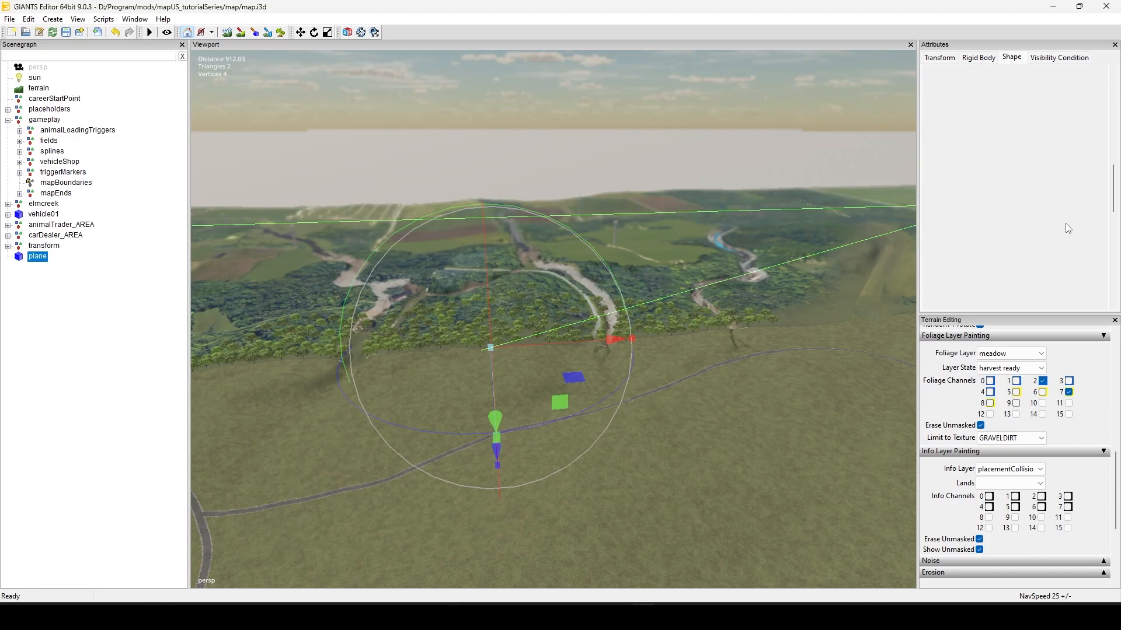
pyautogui.moveTo(641, 323)
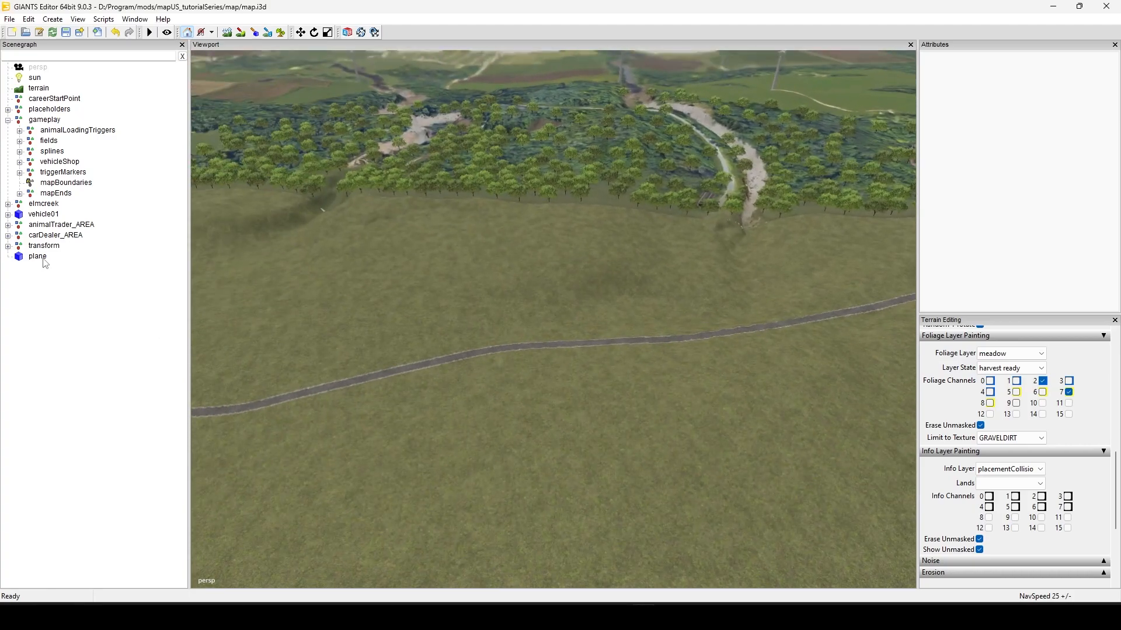
# - Select the plane wall and rename it border1
pyautogui.click(37, 257)
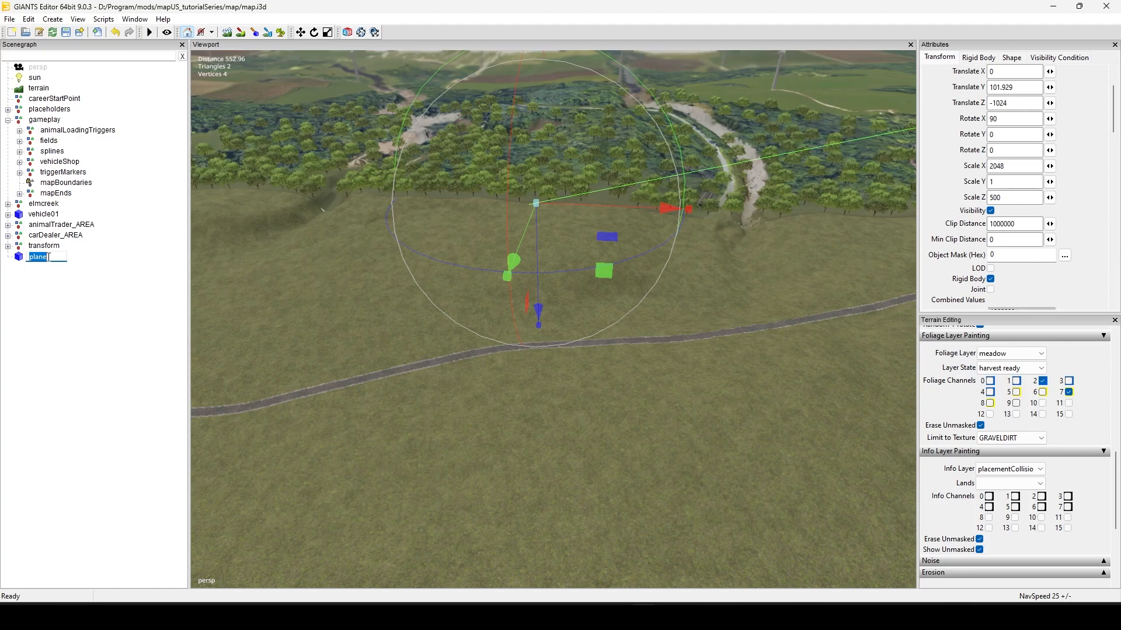
pyautogui.write('border1')
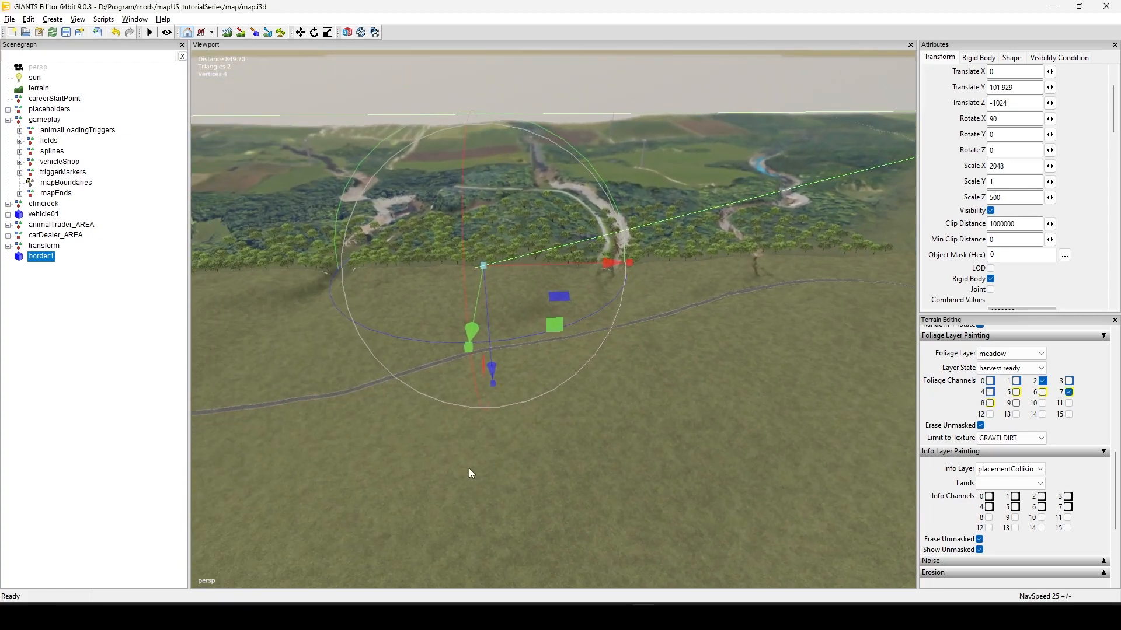
pyautogui.moveTo(295, 399)
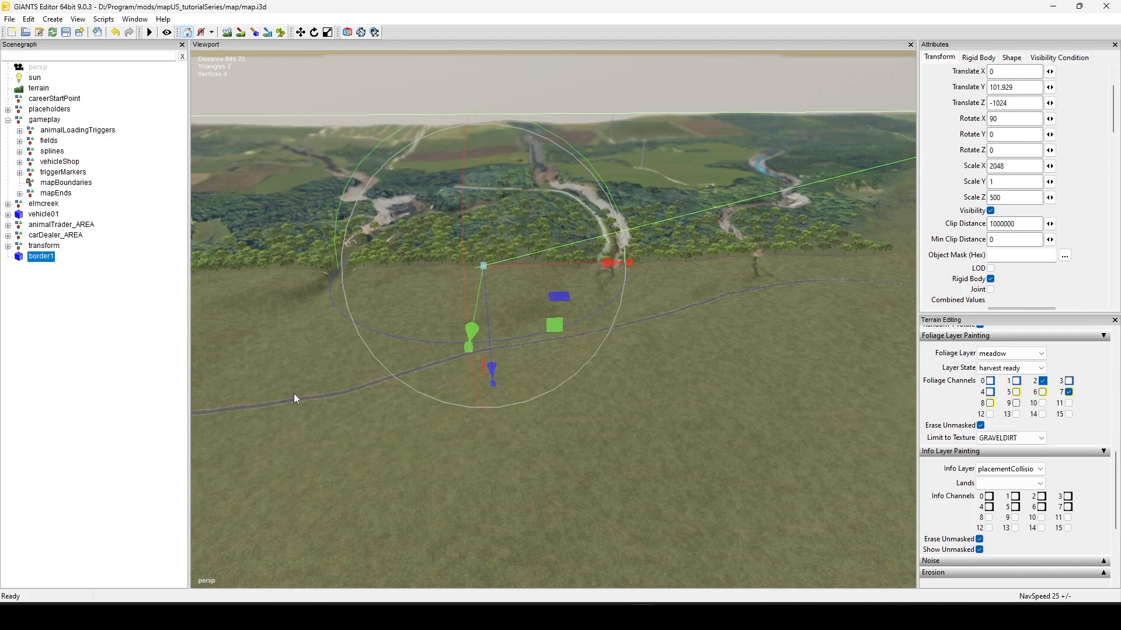
# - Duplicate border1 as border2 and move it to Translate X 1024
pyautogui.click(41, 266)
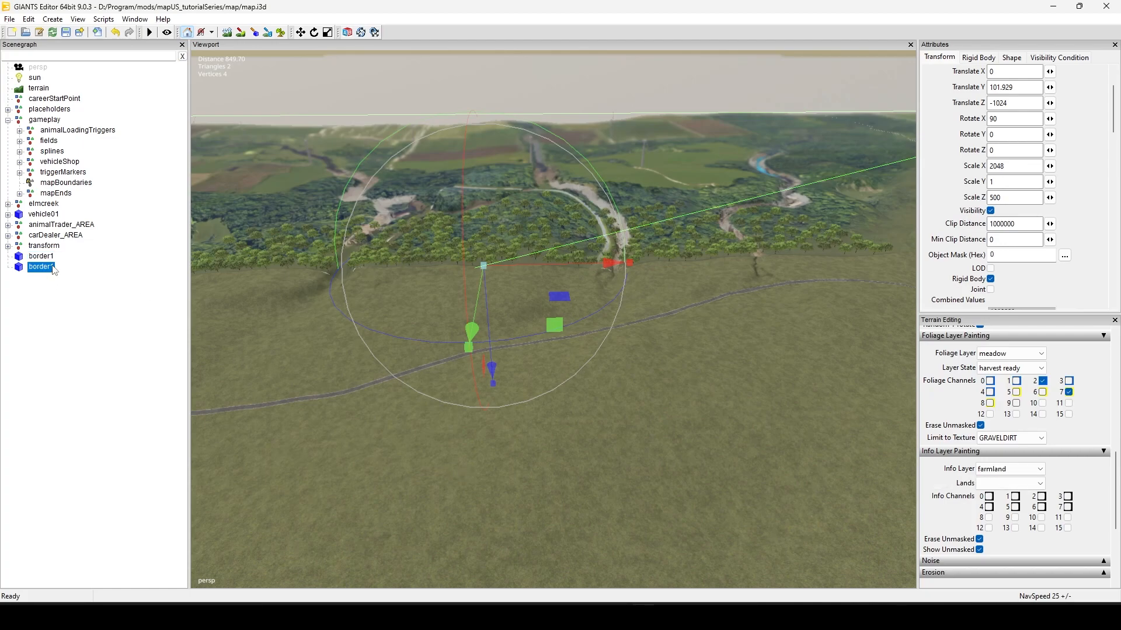
pyautogui.doubleClick(41, 266)
pyautogui.write('2')
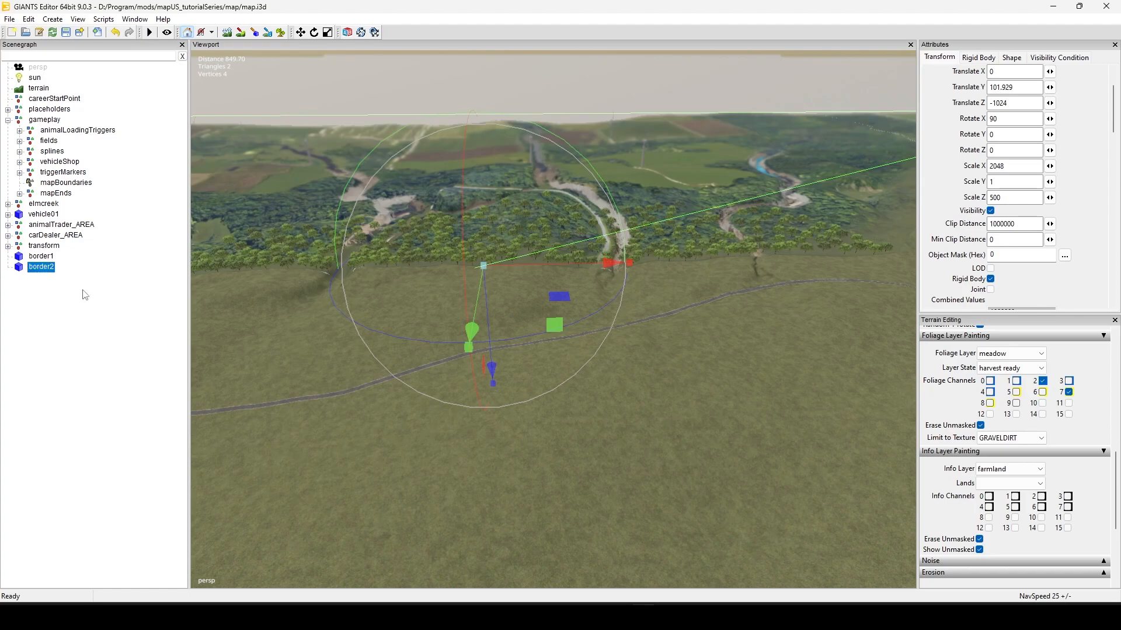
pyautogui.moveTo(78, 207)
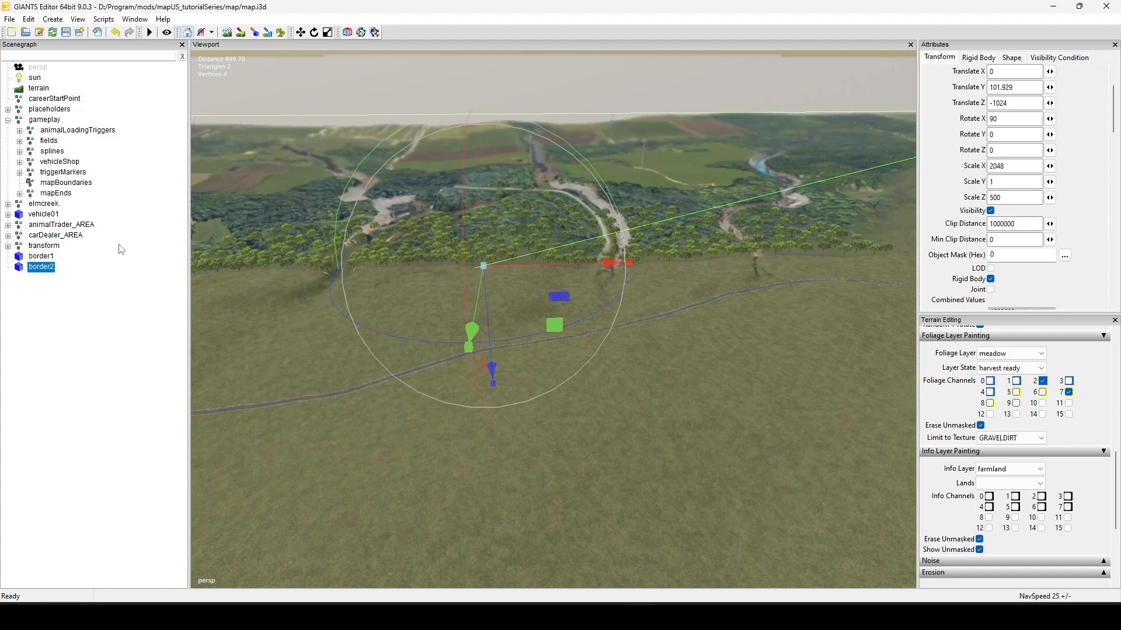
pyautogui.moveTo(392, 346)
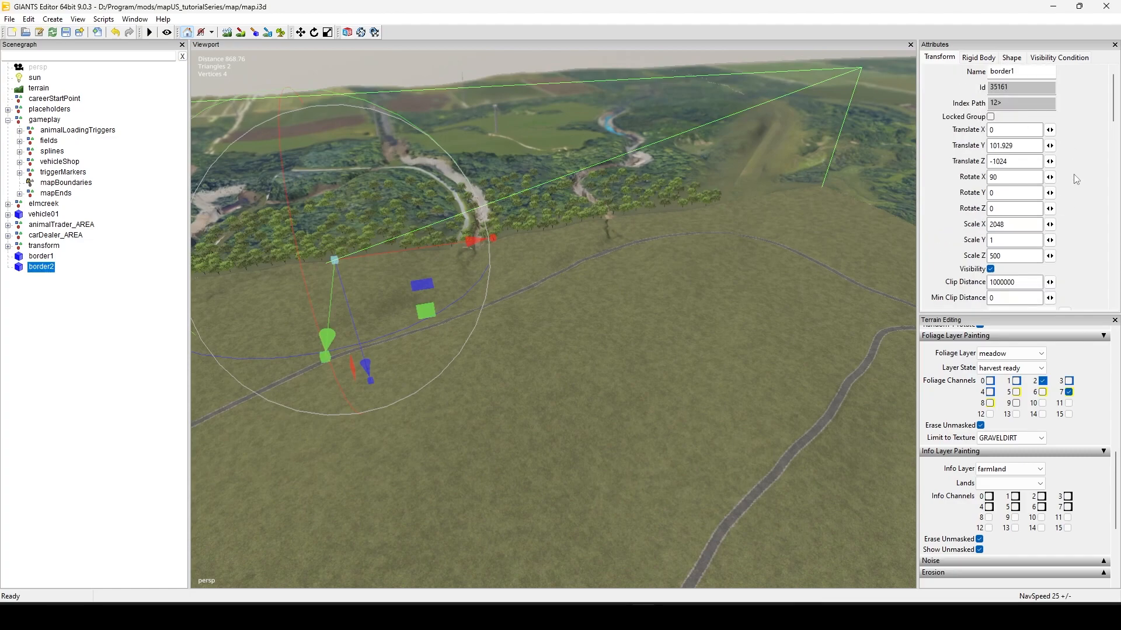
pyautogui.click(1015, 130)
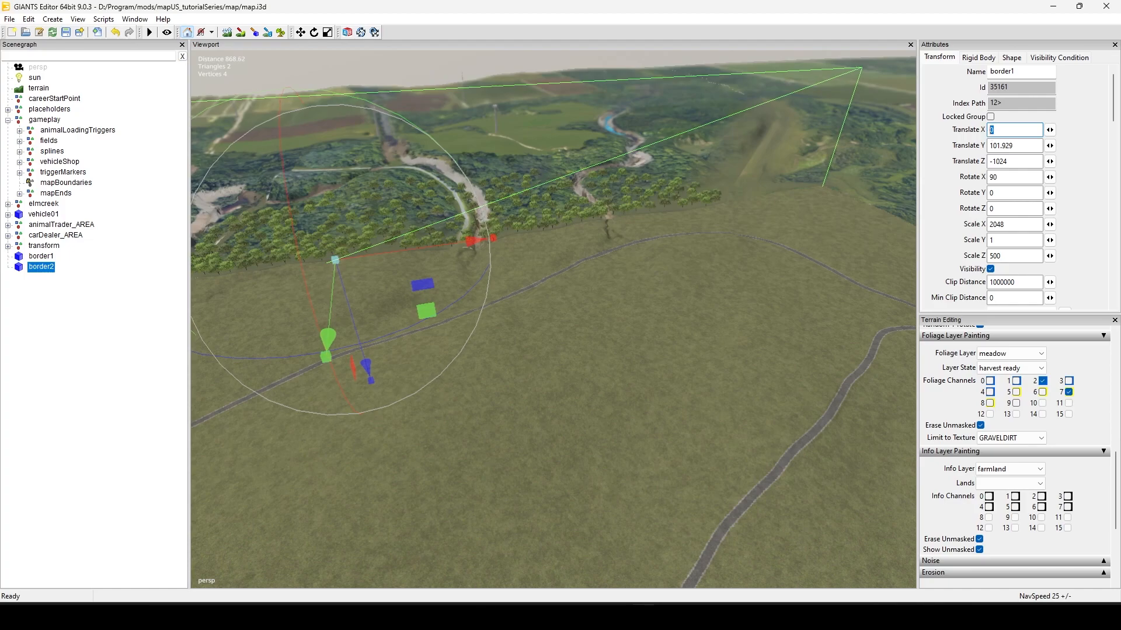
pyautogui.write('1024')
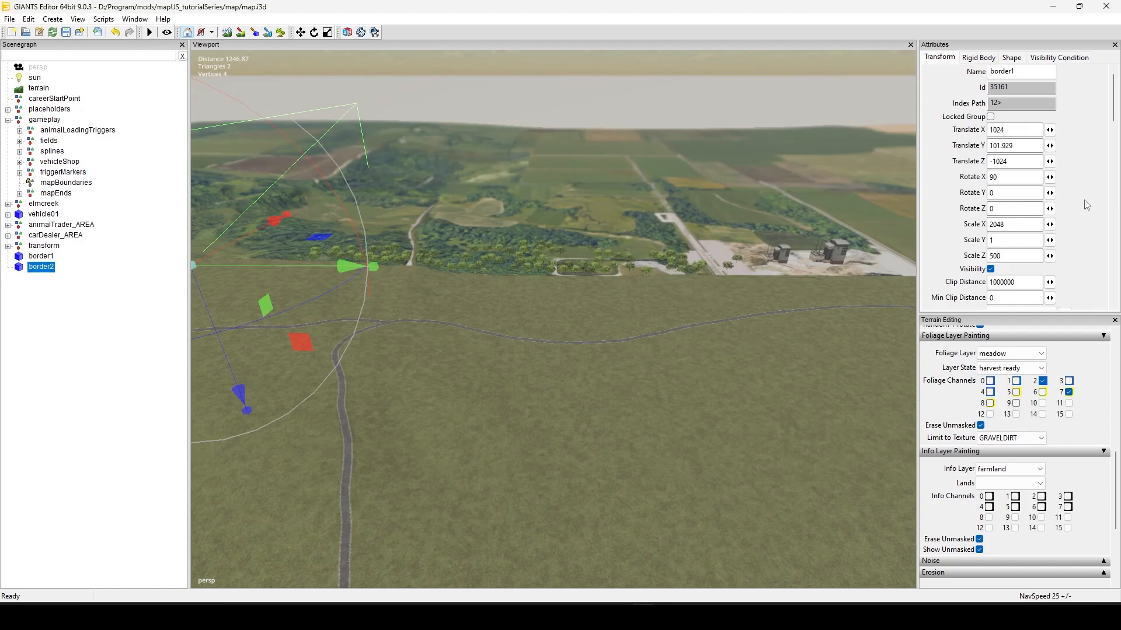
pyautogui.moveTo(593, 264)
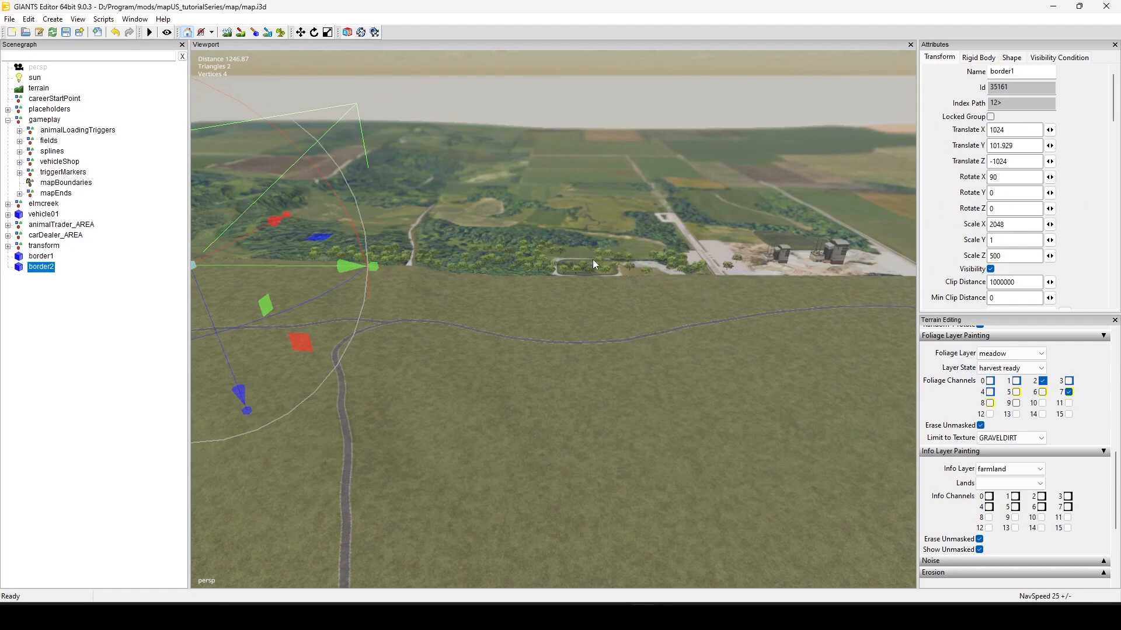
pyautogui.moveTo(1026, 161)
pyautogui.write('0')
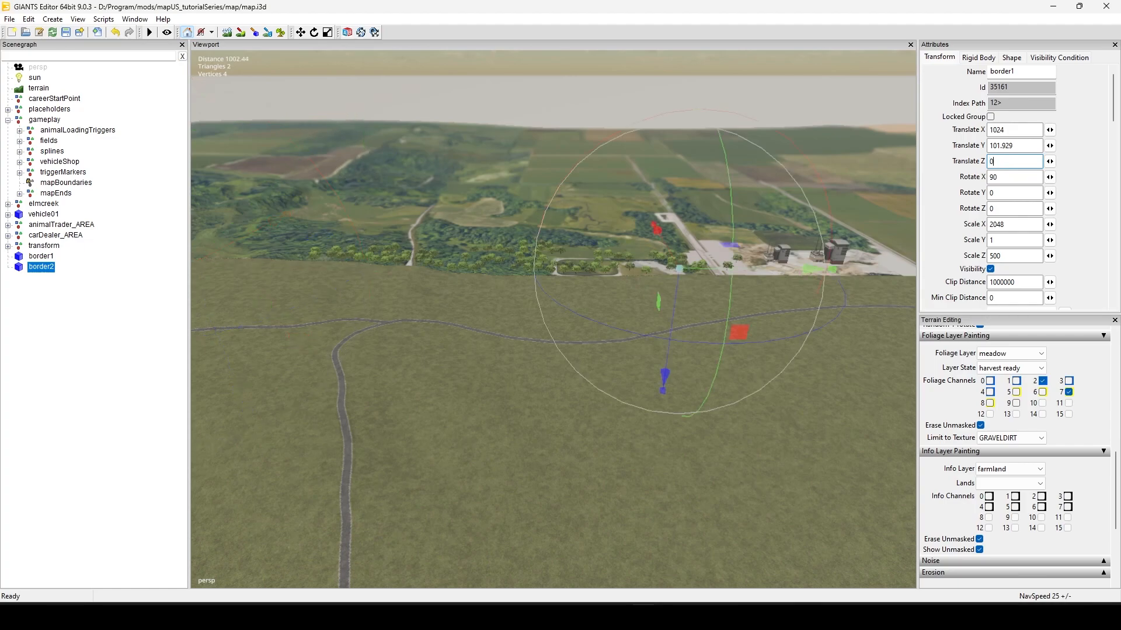
pyautogui.moveTo(892, 166)
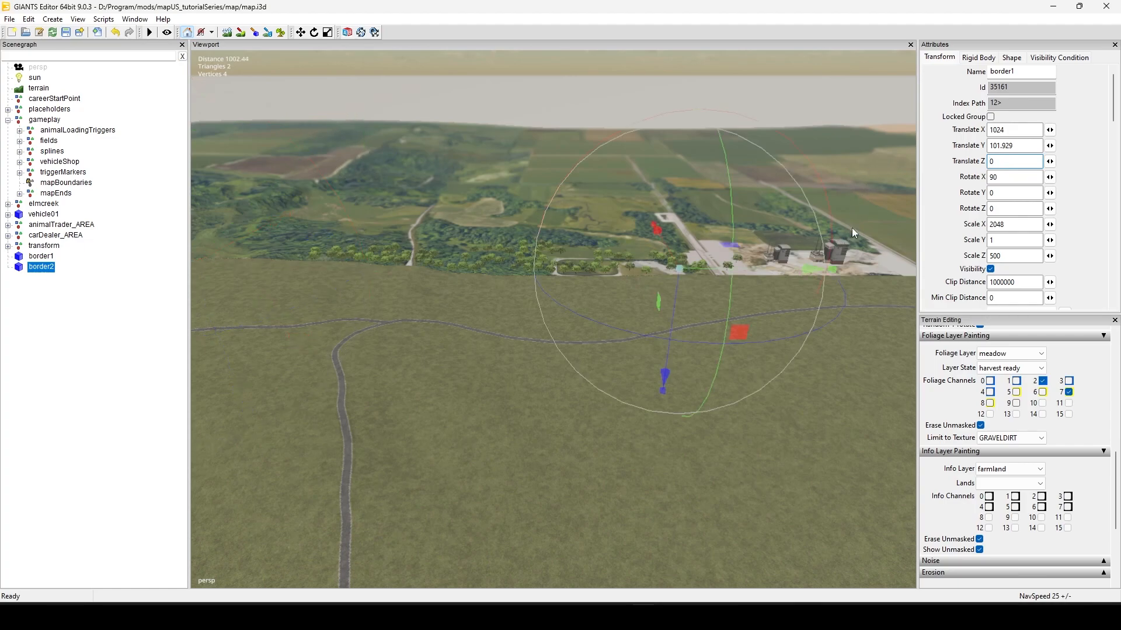
# - Rotate border2 to -90, -90, 180 so it runs along the side edge
pyautogui.click(1011, 224)
pyautogui.write('-')
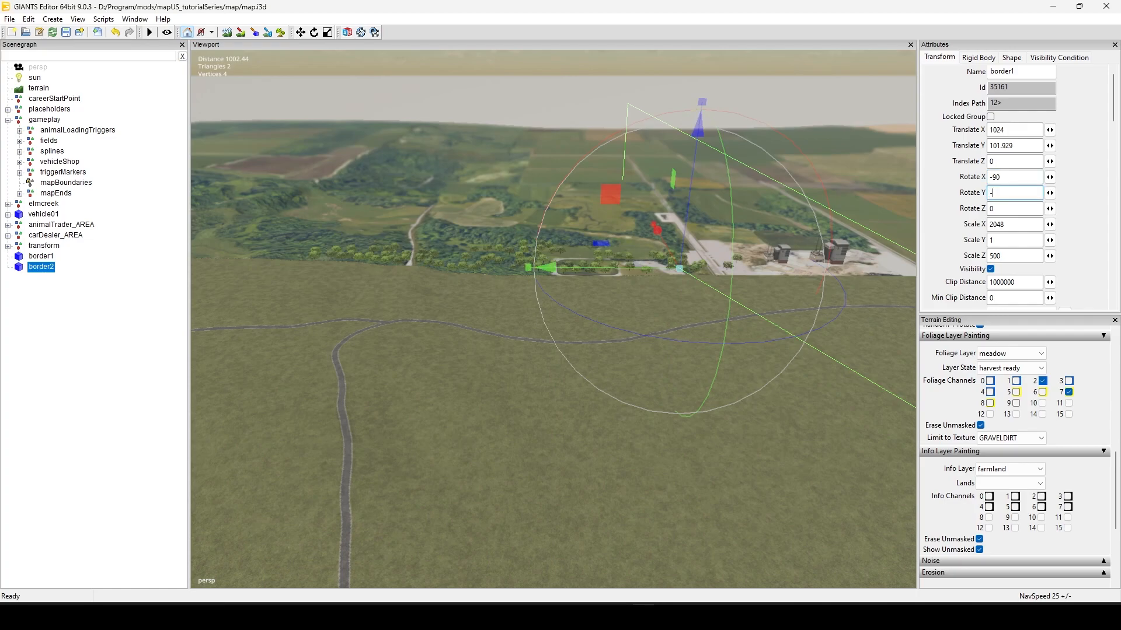
pyautogui.write('90')
pyautogui.click(1014, 208)
pyautogui.write('180')
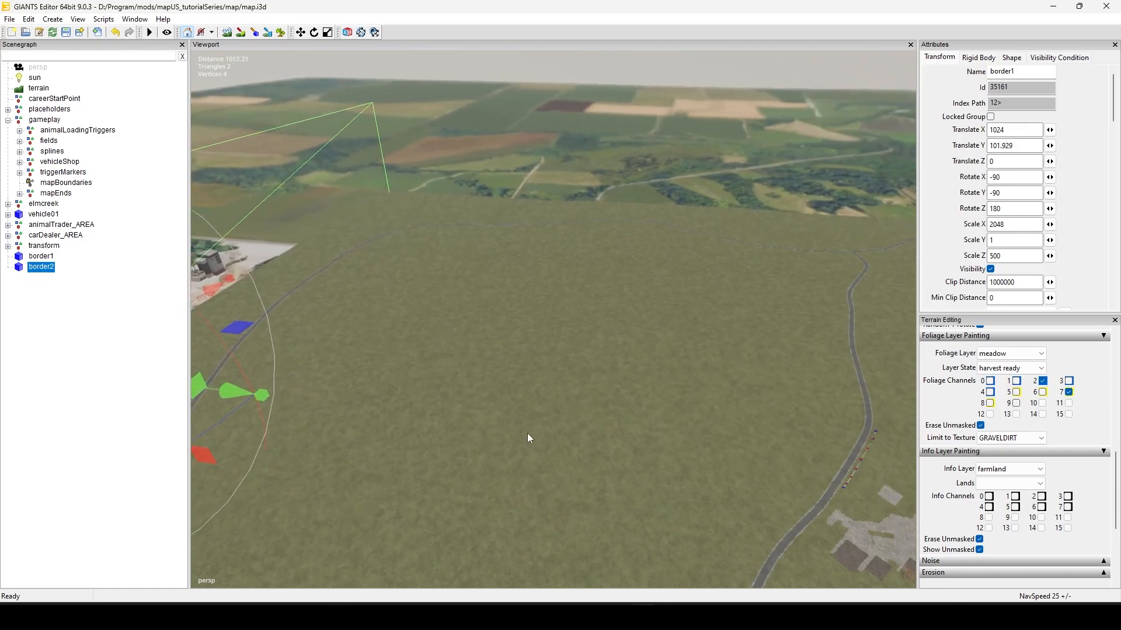
# - Duplicate border2 again and place the third wall at Translate X 0, Translate Z 1024
pyautogui.click(40, 277)
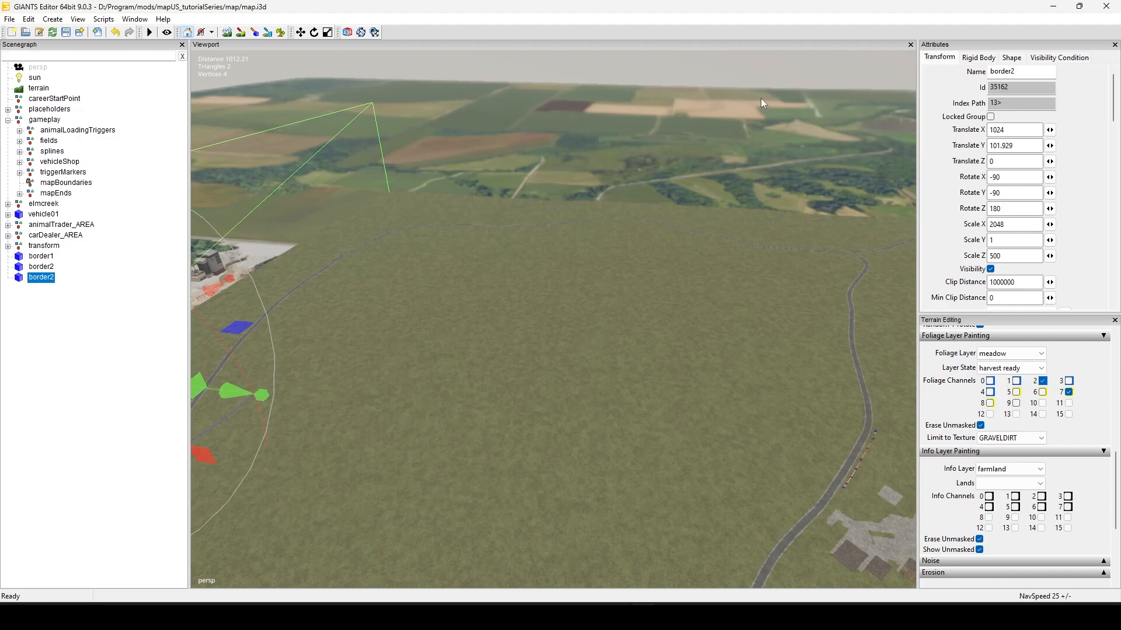
pyautogui.moveTo(653, 195)
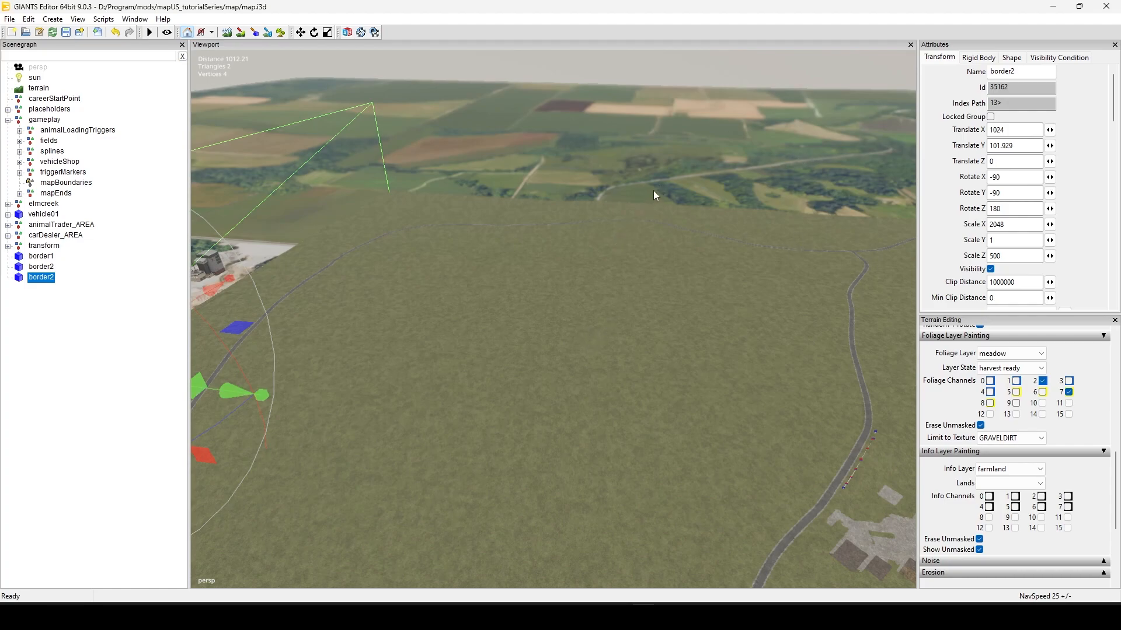
pyautogui.tripleClick(1013, 130)
pyautogui.write('0')
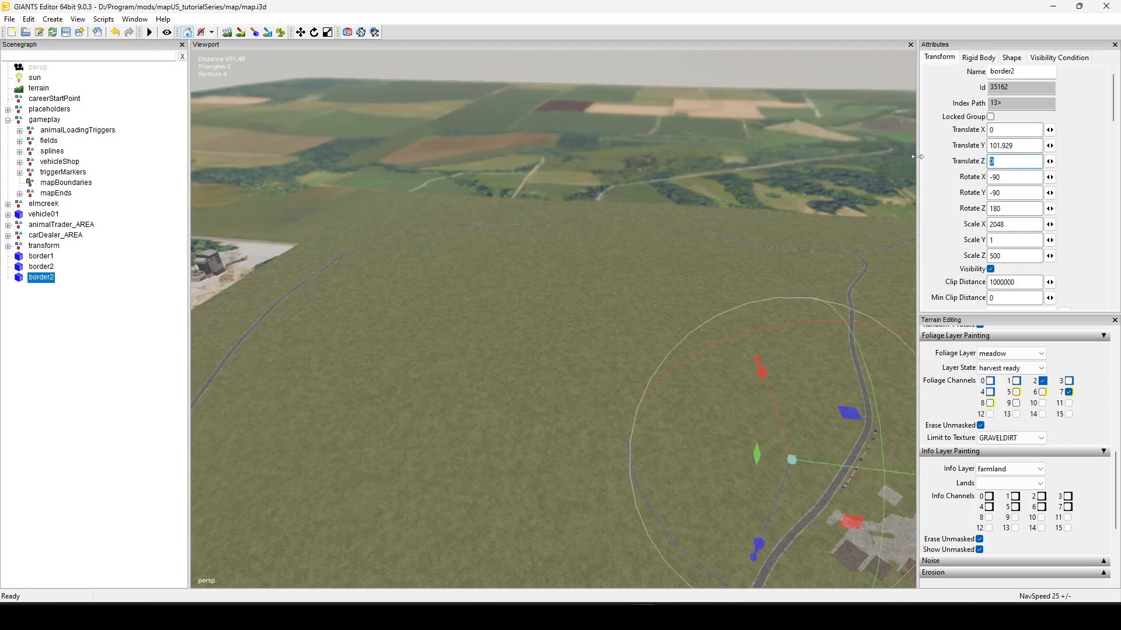
pyautogui.write('102')
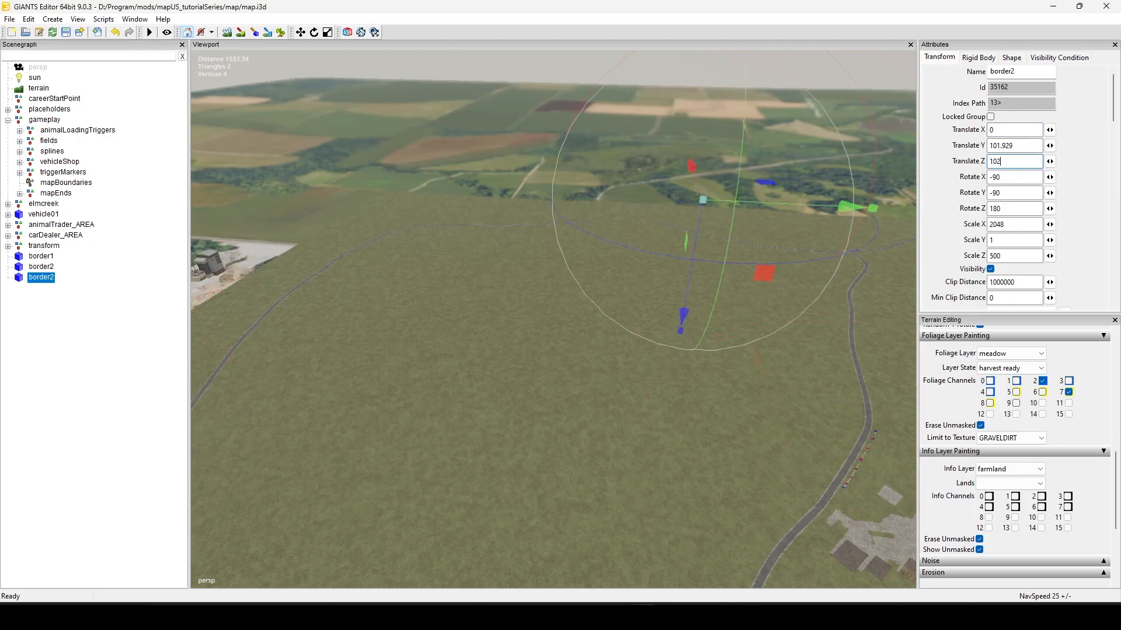
pyautogui.write('1024')
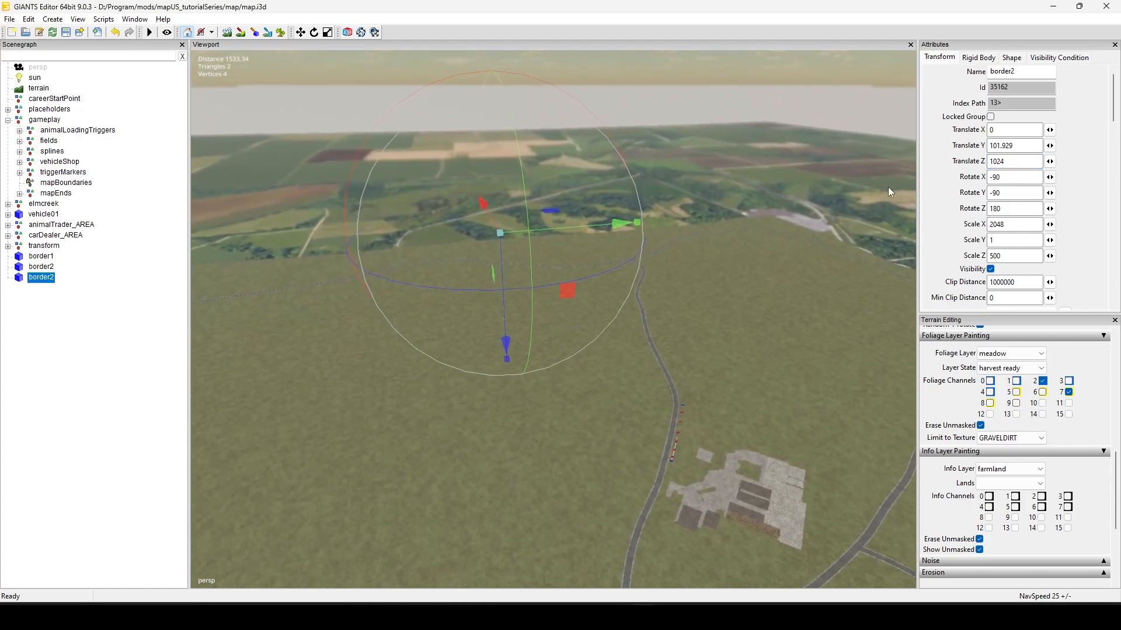
pyautogui.tripleClick(1014, 176)
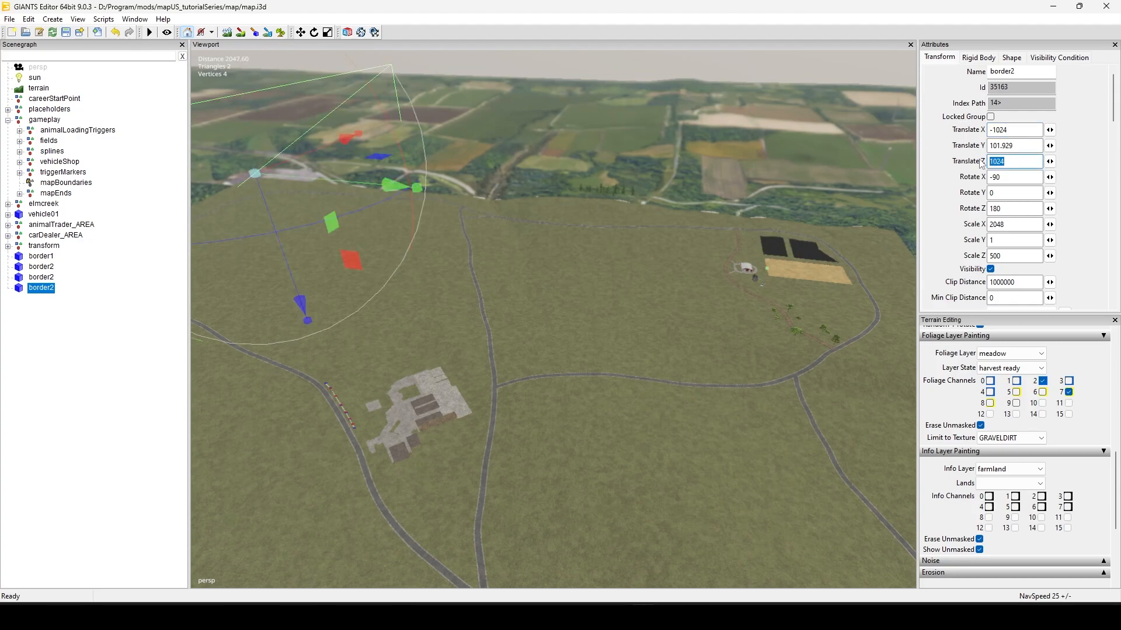
# - Set the fourth wall's Translate Z to 0 and Rotate Y to 90 so it stands along the X -1024 edge
pyautogui.write('0')
pyautogui.click(1014, 176)
pyautogui.write('90')
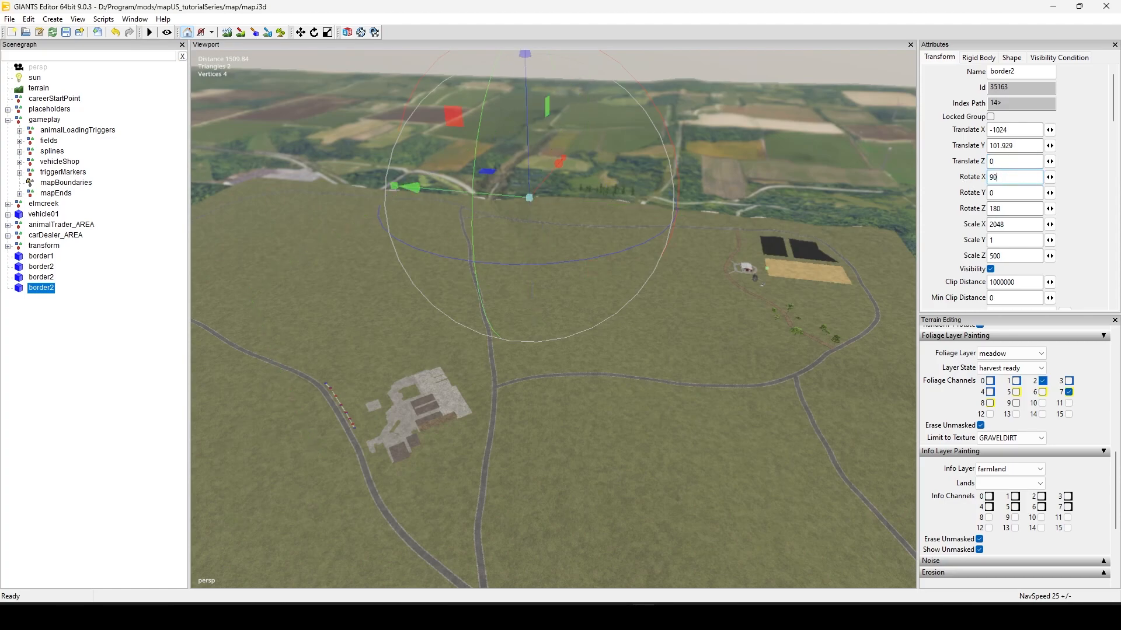
pyautogui.click(1013, 192)
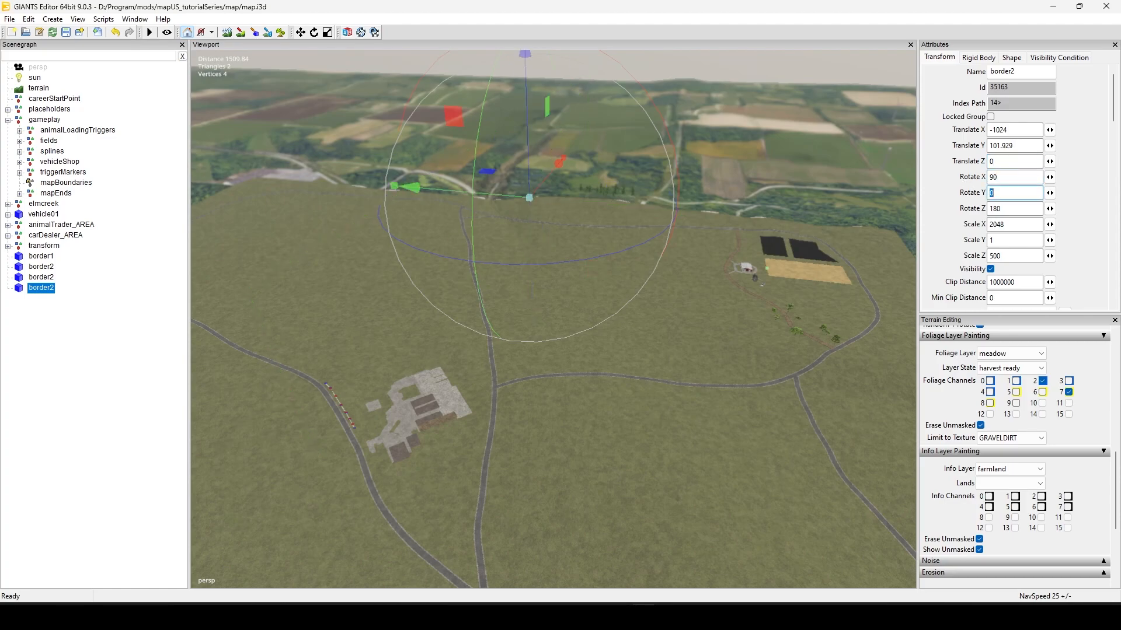
pyautogui.write('90')
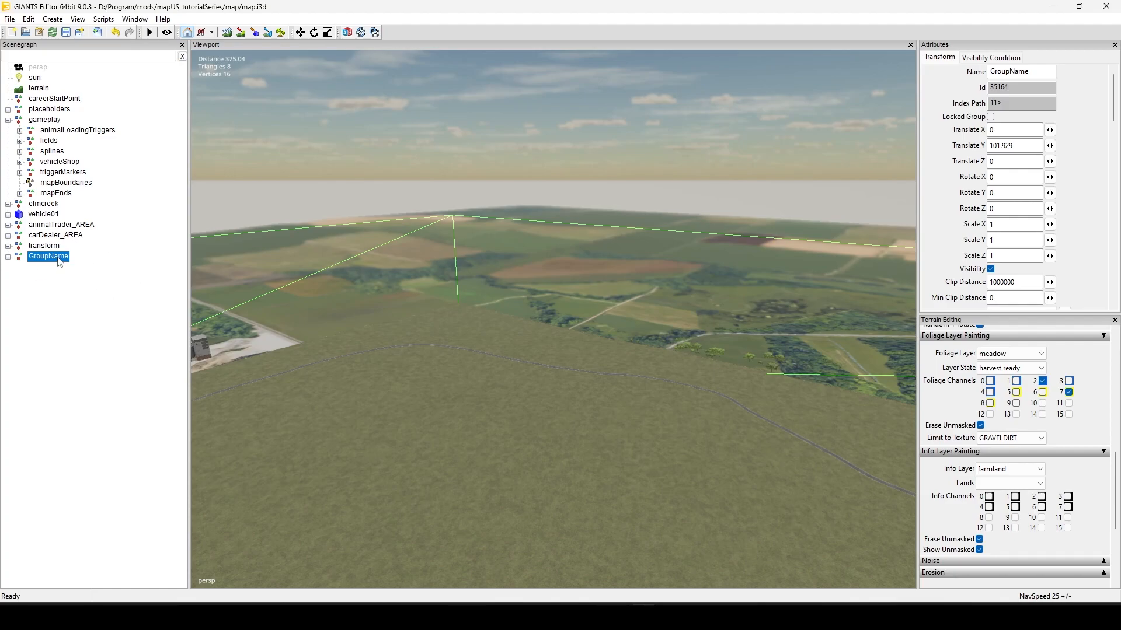
# - Select the new GroupName wall group in the Scenegraph to relocate it under mapBoundaries
pyautogui.click(43, 203)
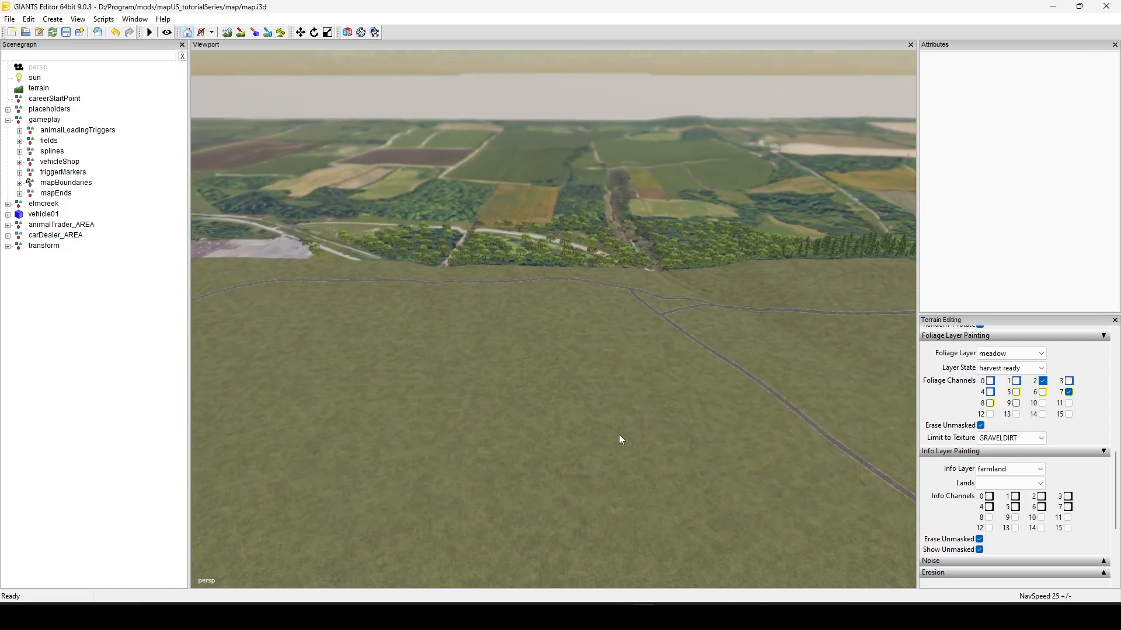
pyautogui.moveTo(596, 444)
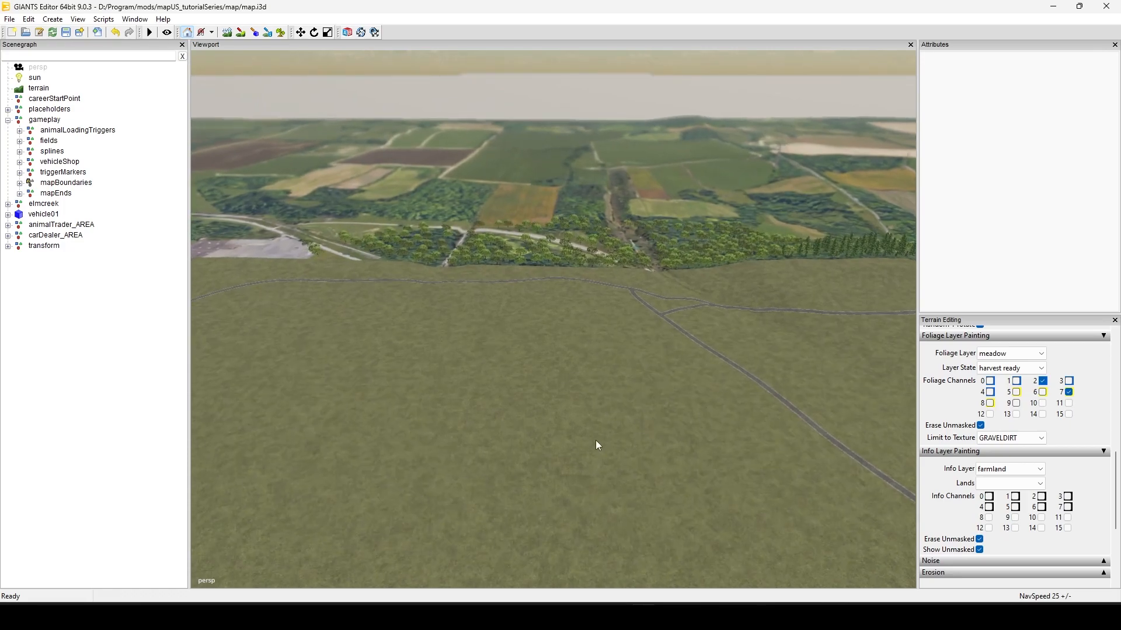